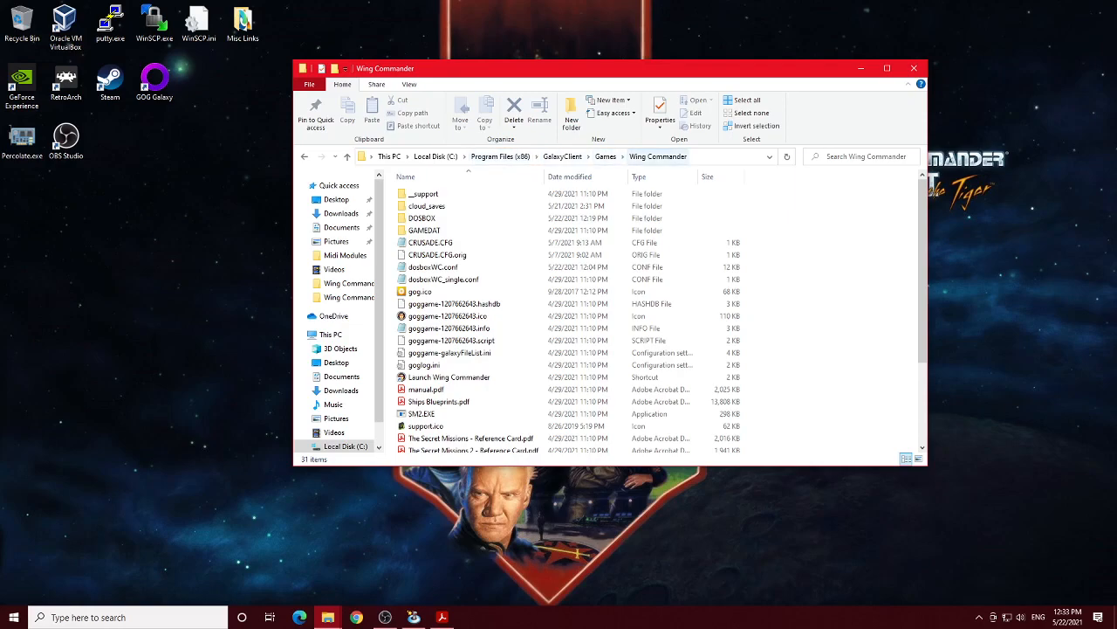
Open dosboxWC.conf in Notepad, reposition its window, and highlight the windowresolution value
click(444, 278)
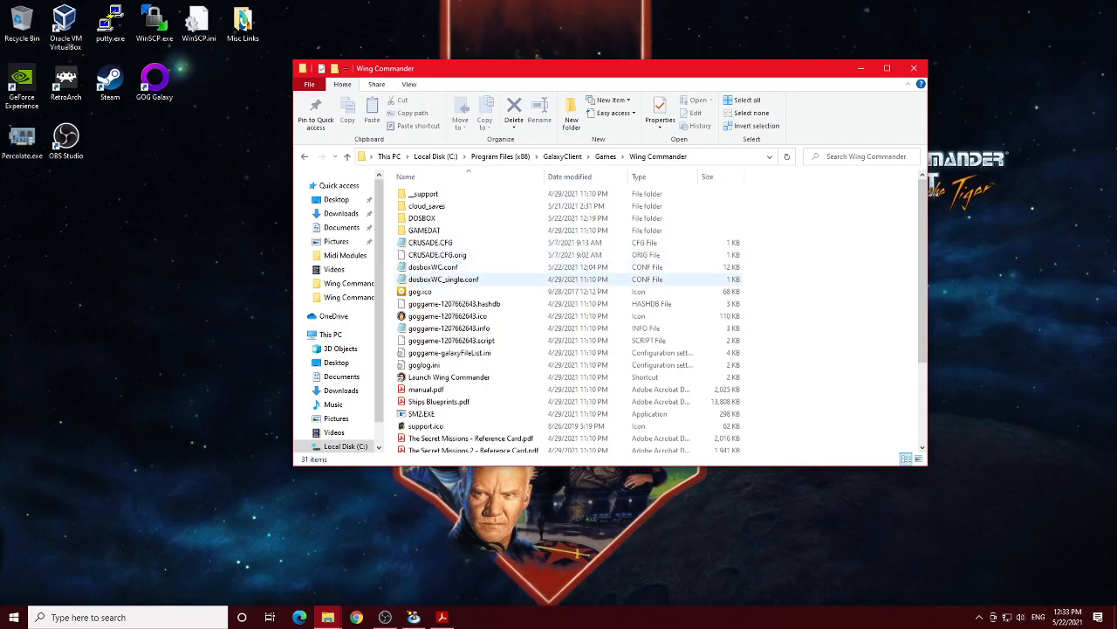
click(434, 268)
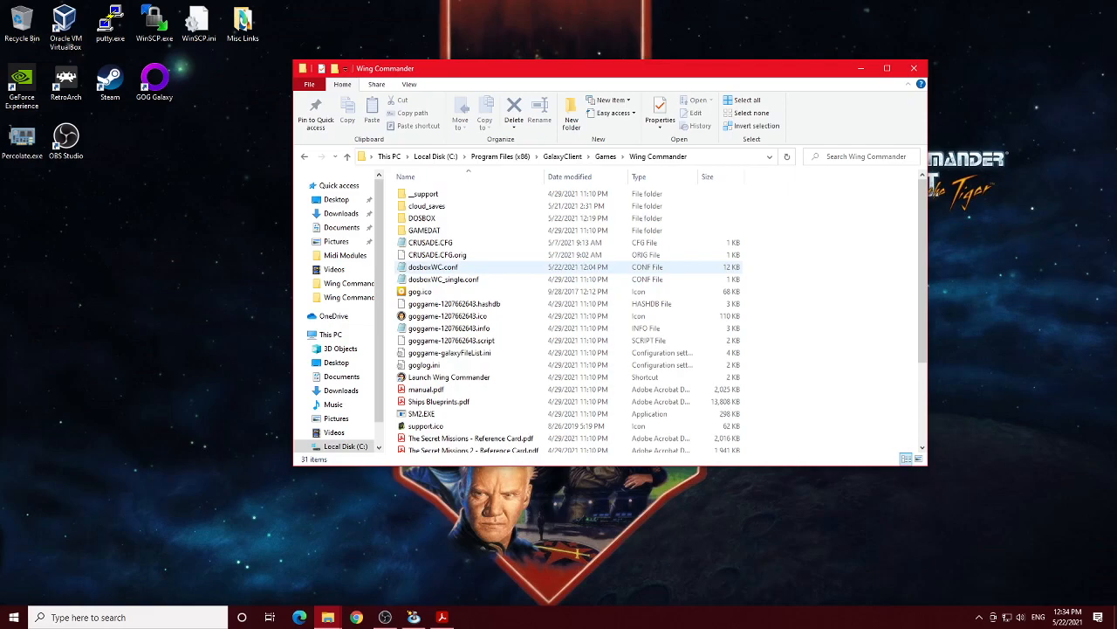
scroll(down, 3)
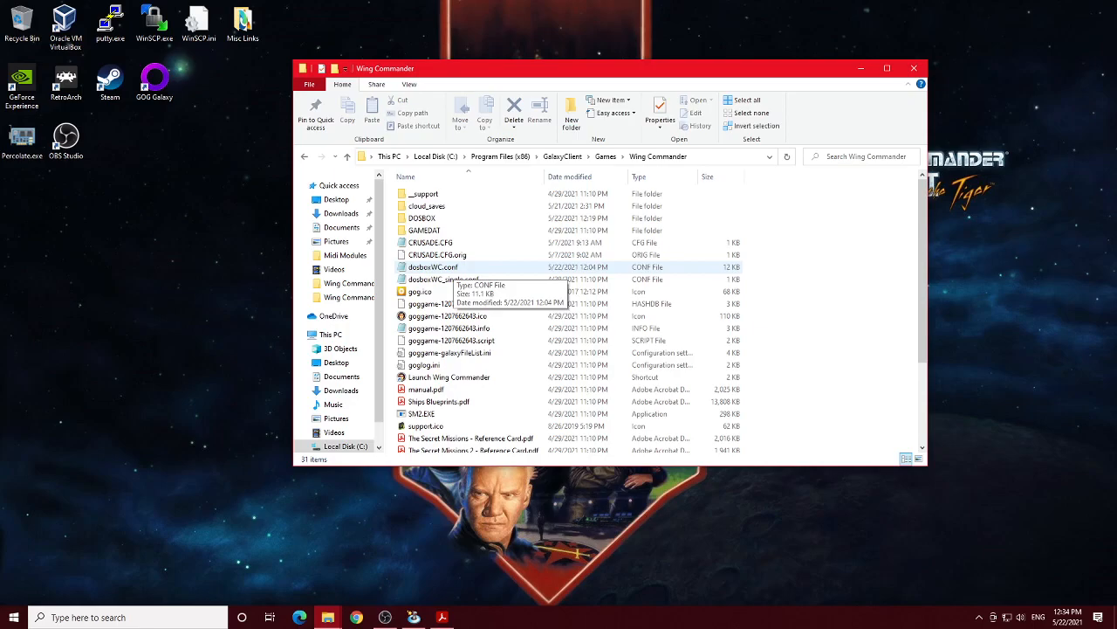
double_click(433, 266)
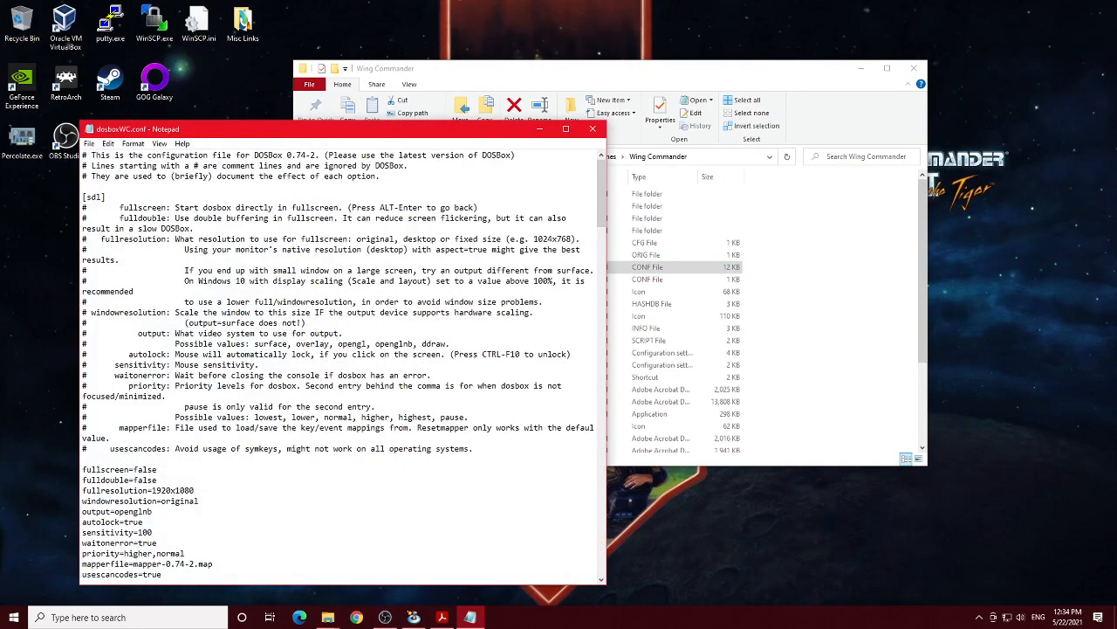
drag(349, 129, 358, 114)
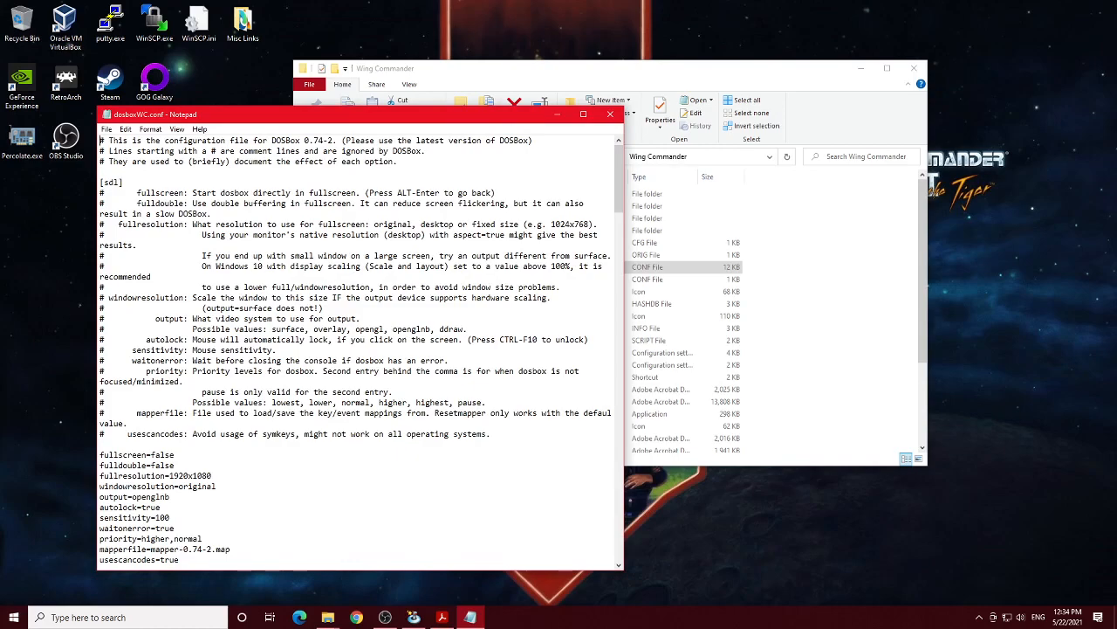
double_click(110, 181)
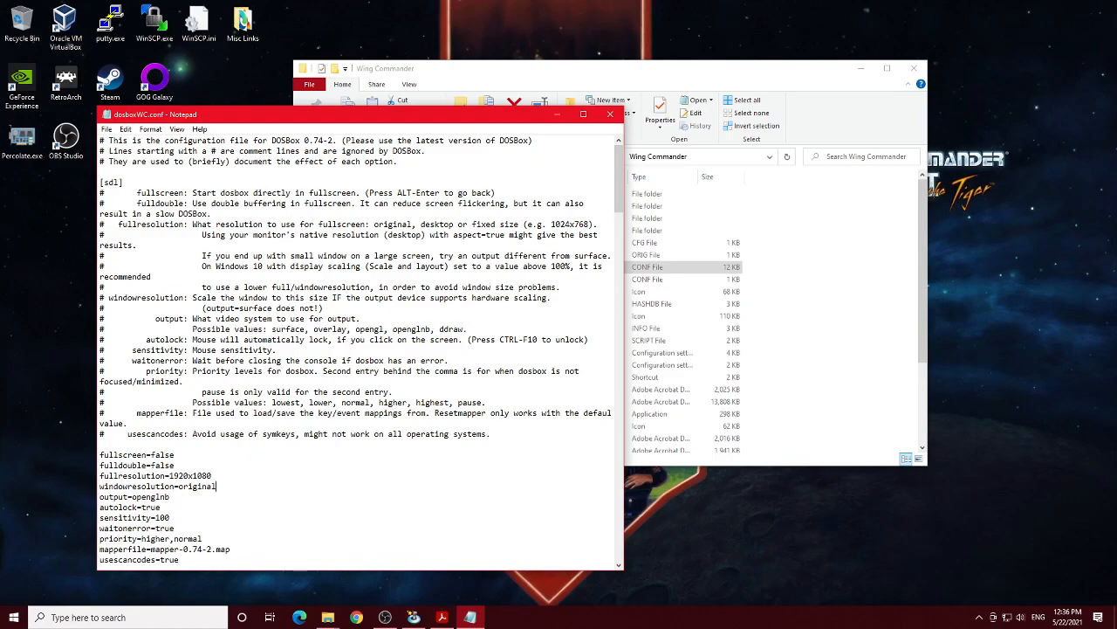
Scroll to [dosbox], highlighting the mapperfile value and the possible machine types list
scroll(down, 3)
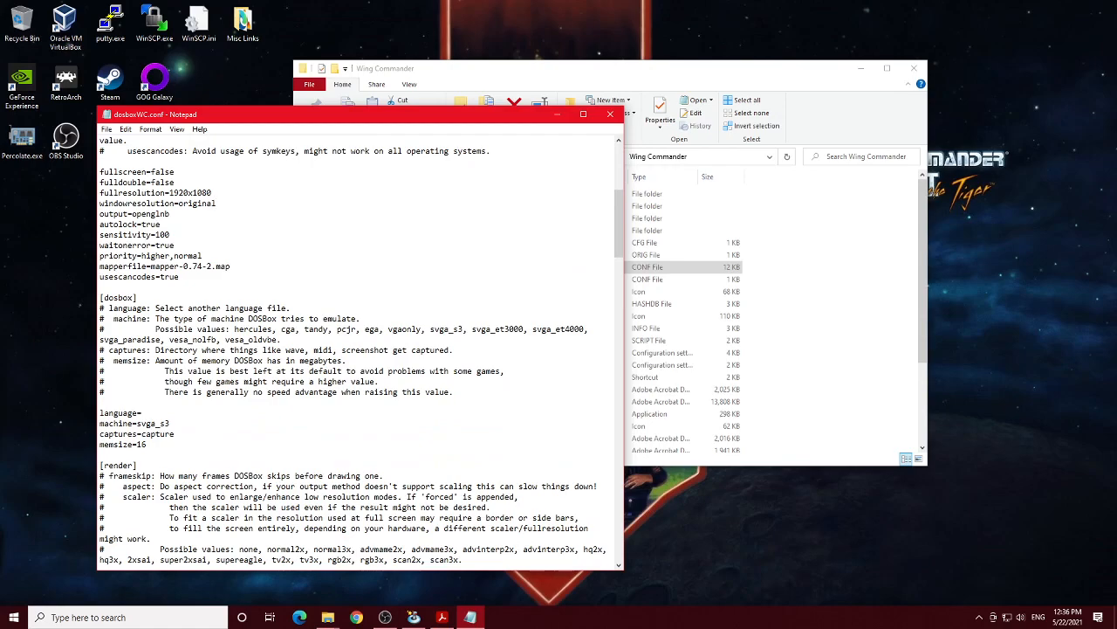
double_click(117, 297)
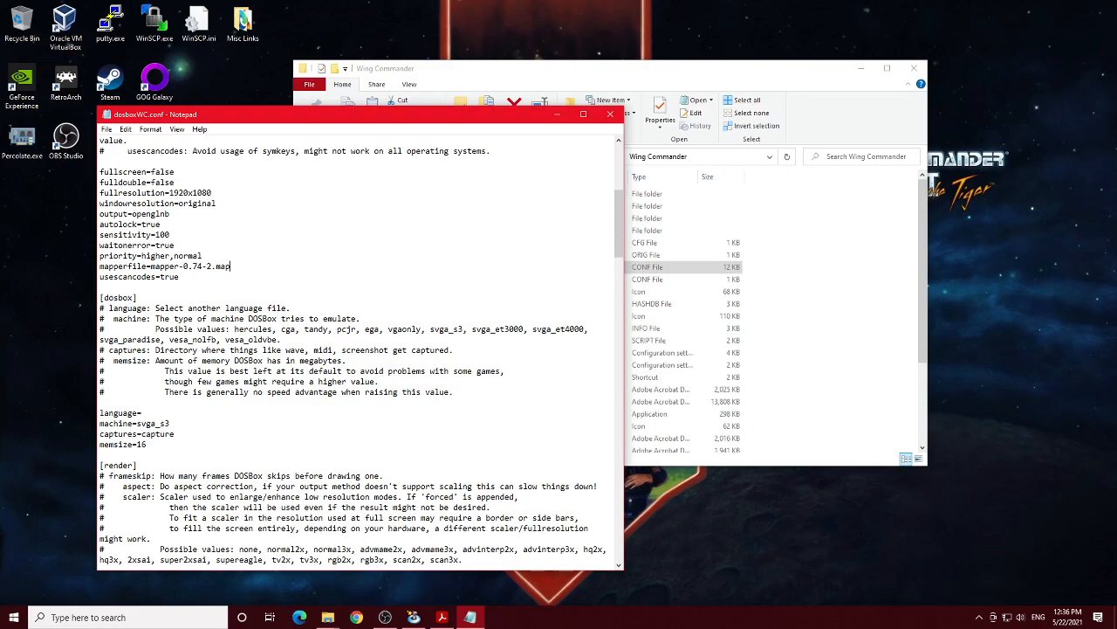
drag(234, 329, 278, 340)
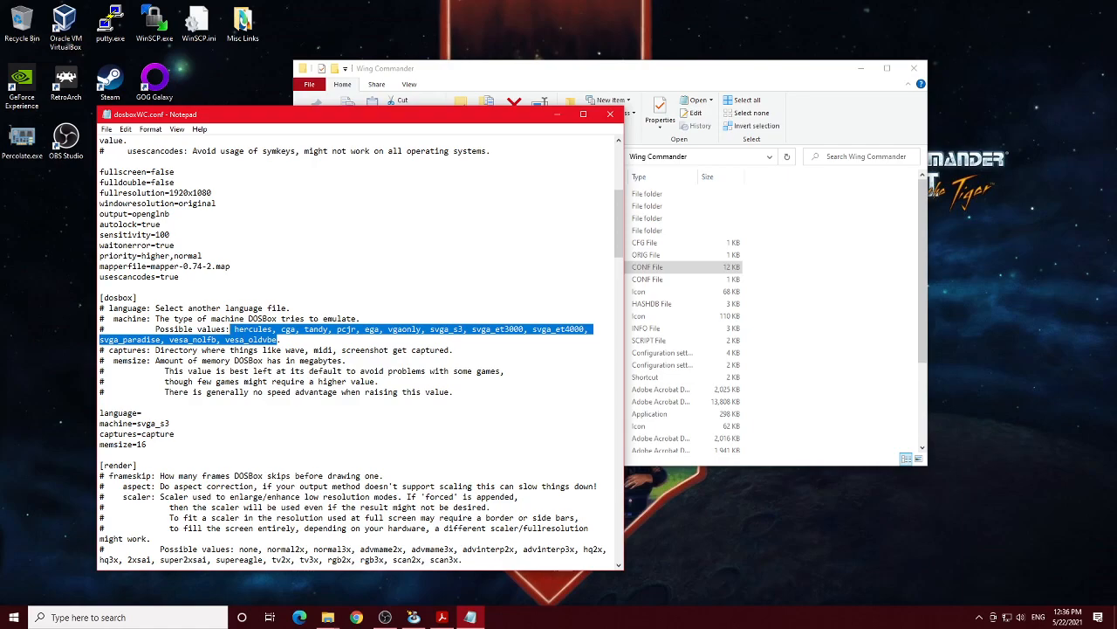
scroll(down, 3)
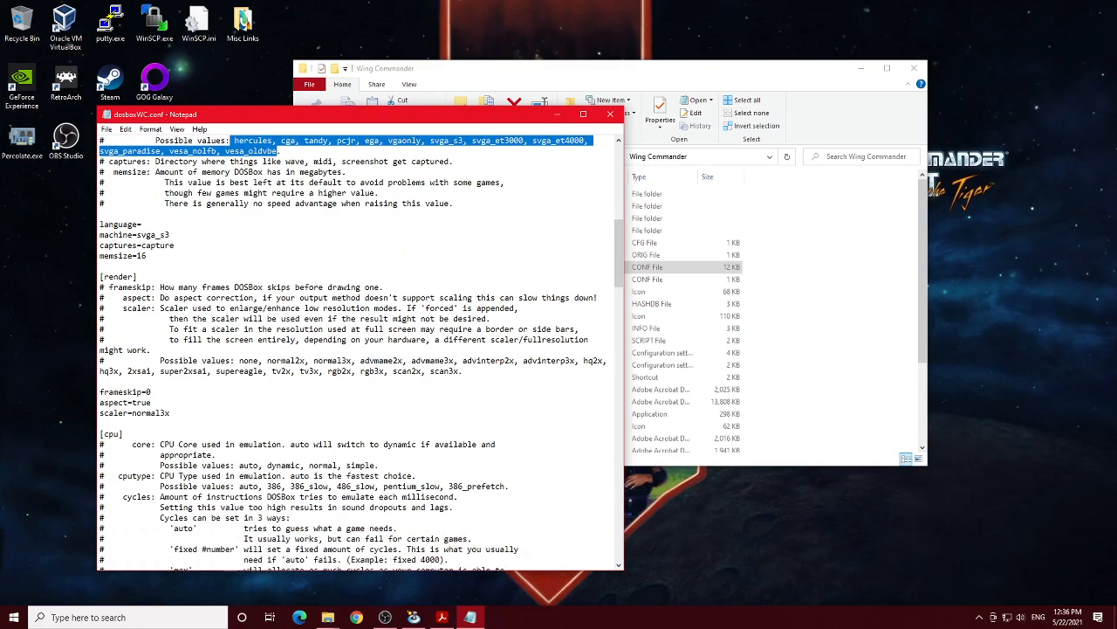
Clear the machine-types highlight and scroll down to the [cpu] settings
click(137, 276)
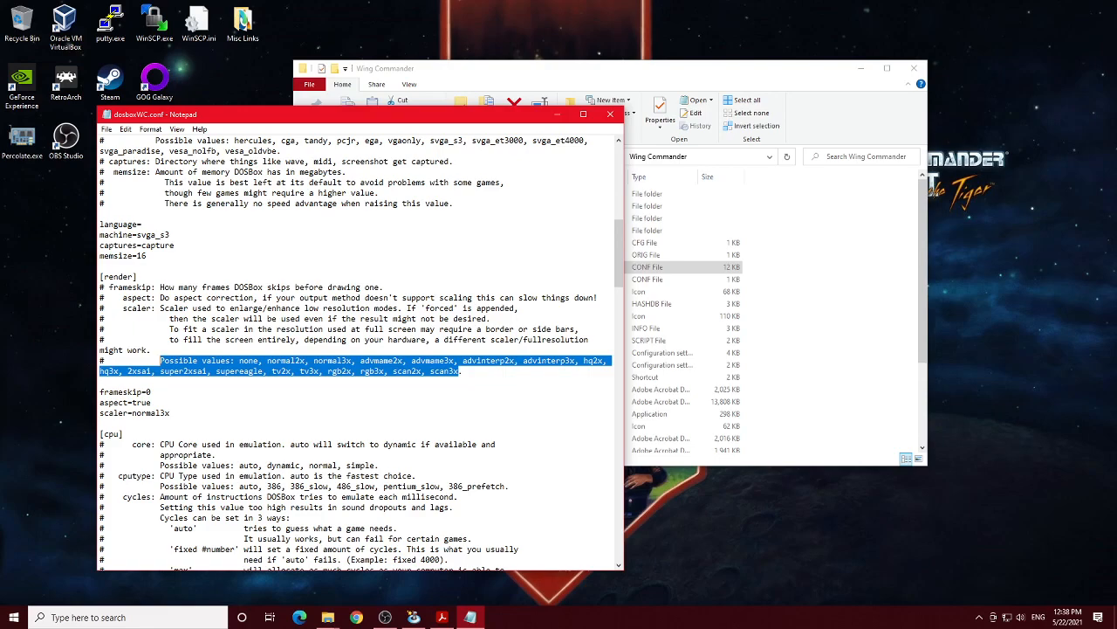
scroll(down, 3)
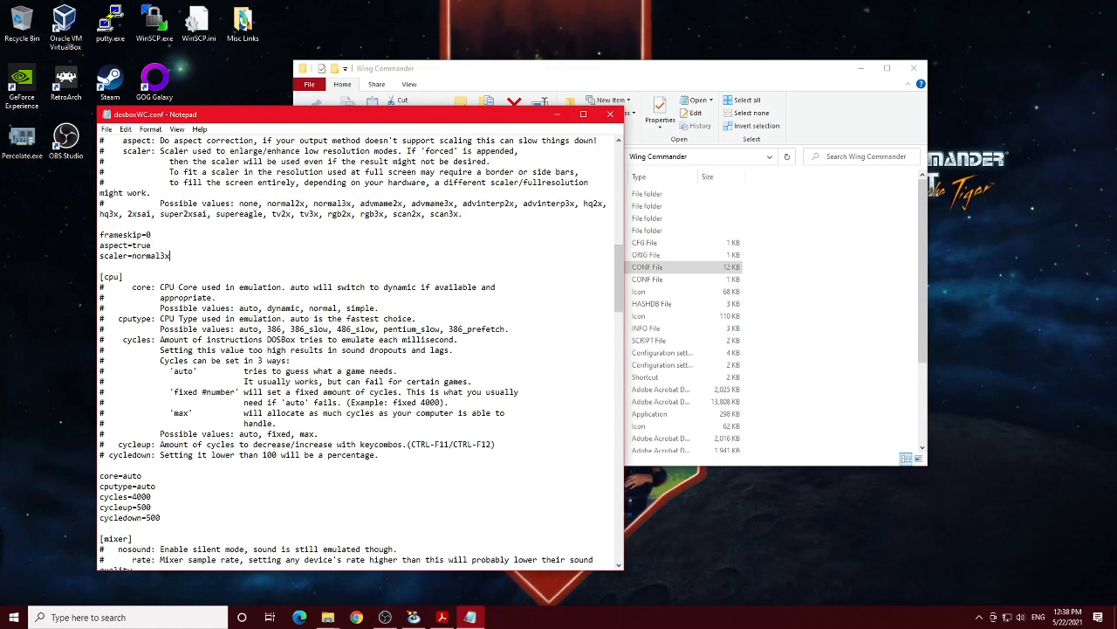
Select the cycles=4000 line, then scroll to the [mixer] values
double_click(122, 496)
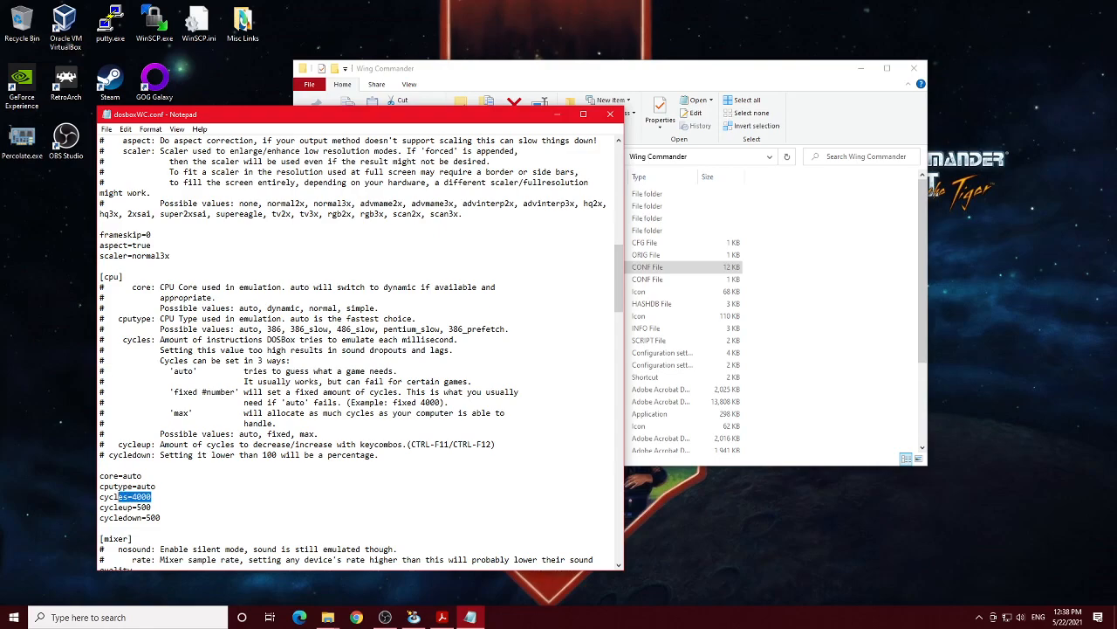
double_click(124, 496)
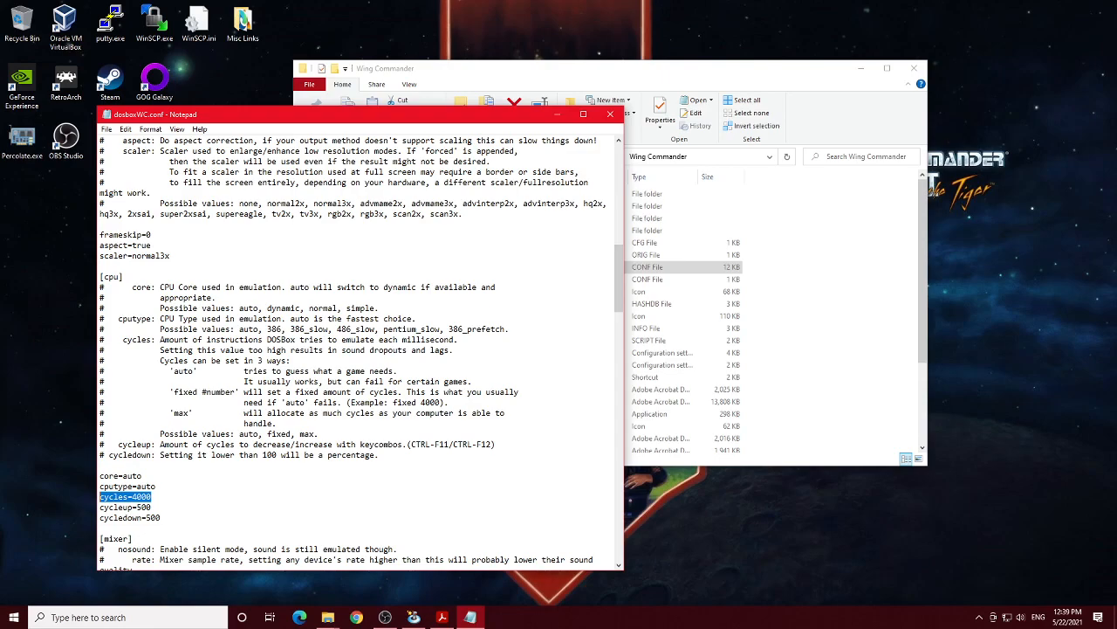
scroll(down, 3)
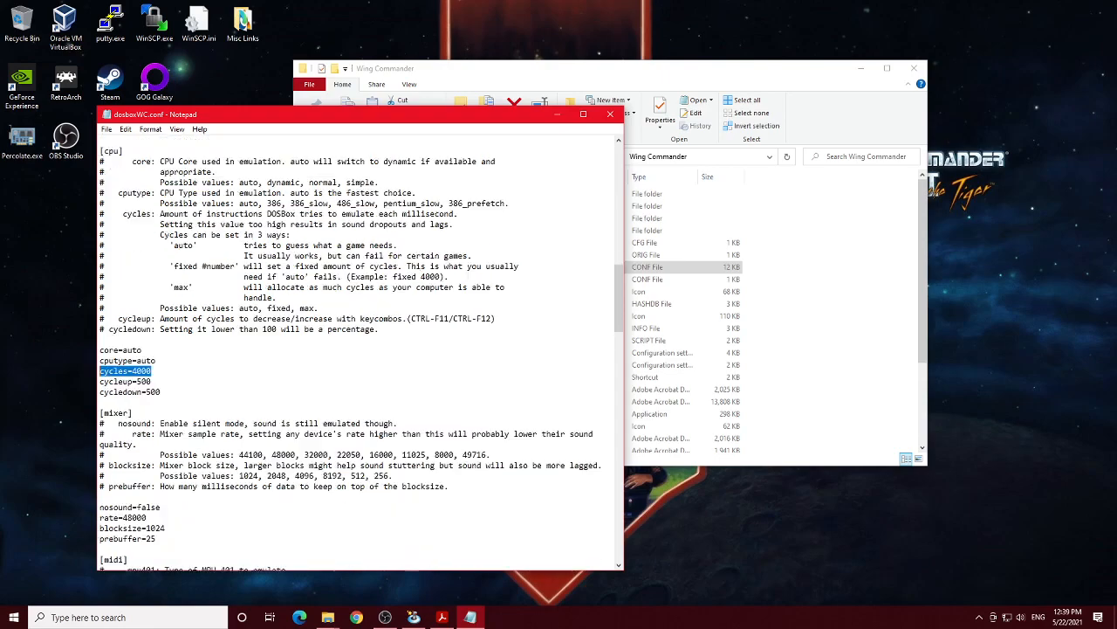
Bring the MIDI settings into view, then launch DOSBox.exe from the game's DOSBOX folder
scroll(down, 3)
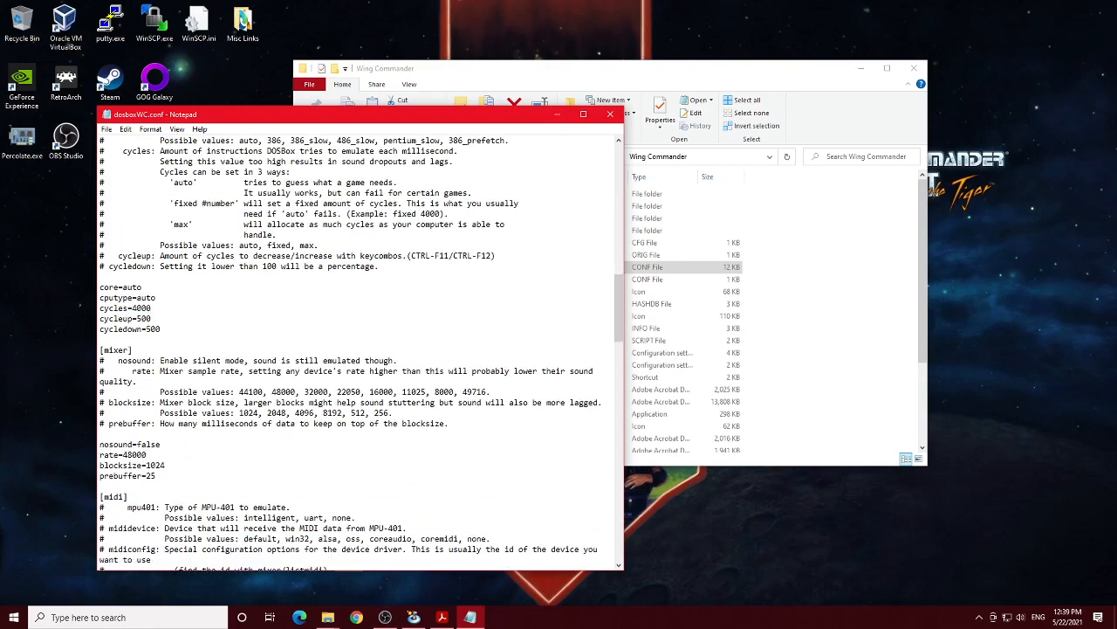
double_click(135, 455)
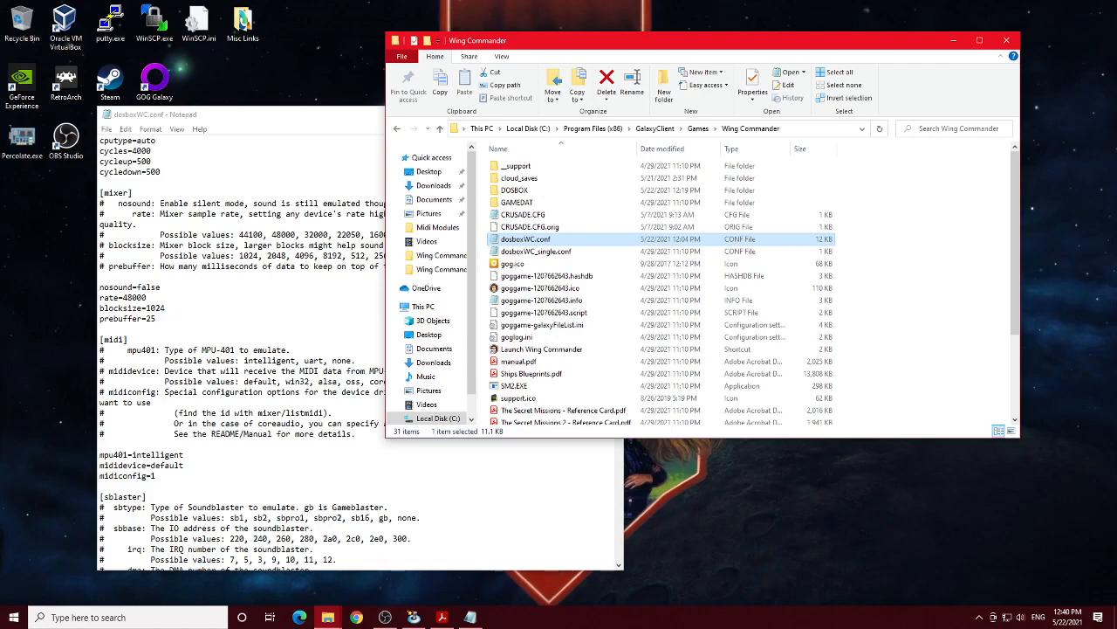
mouse_move(515, 190)
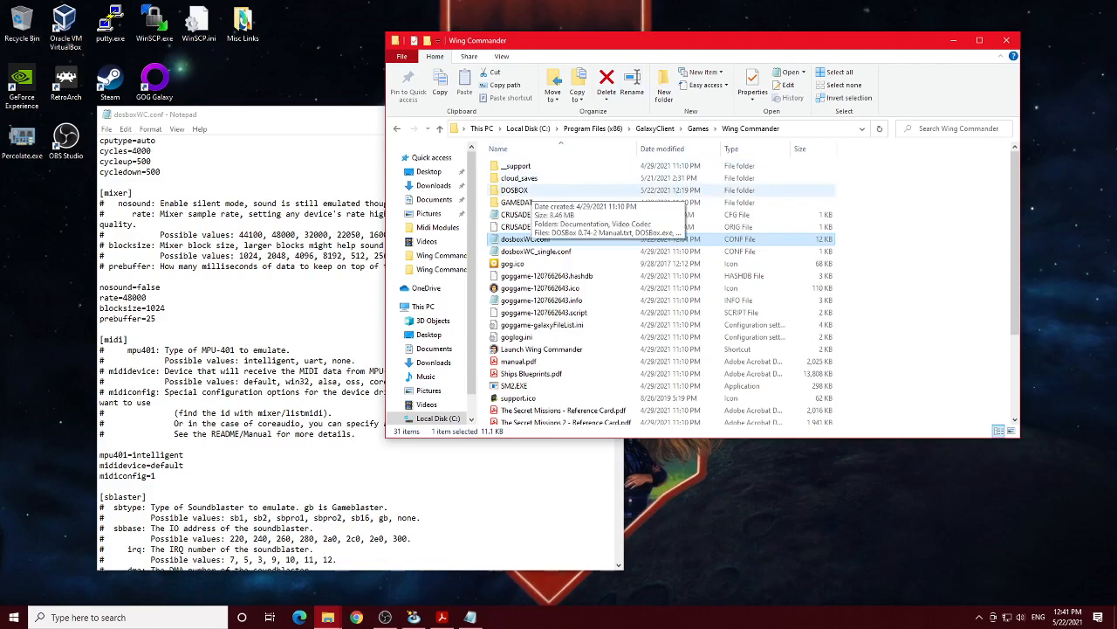
double_click(515, 189)
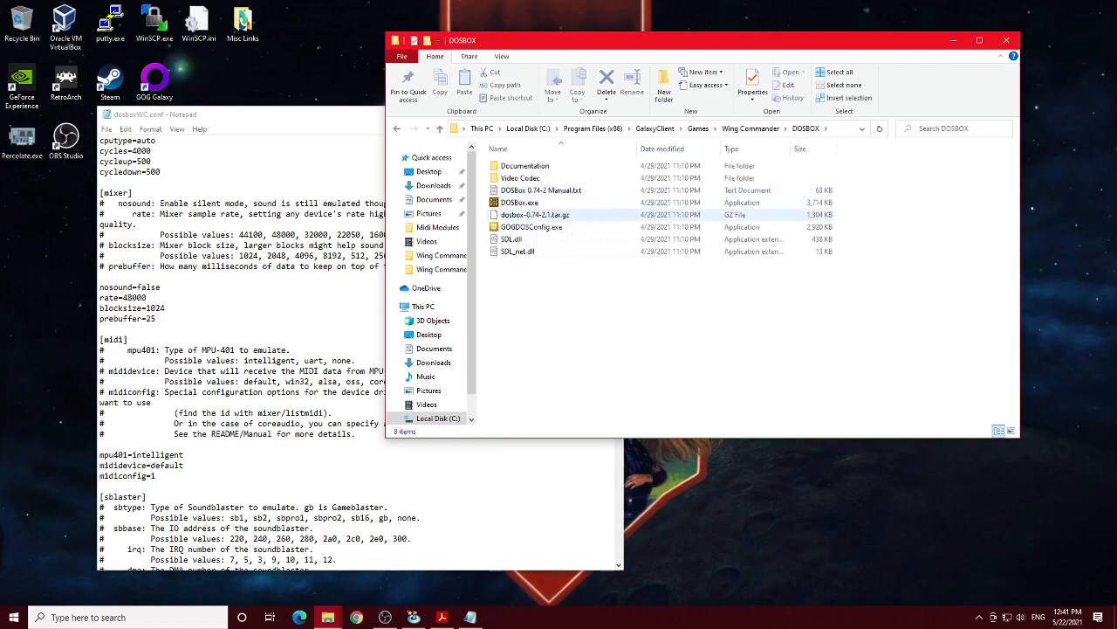
double_click(519, 201)
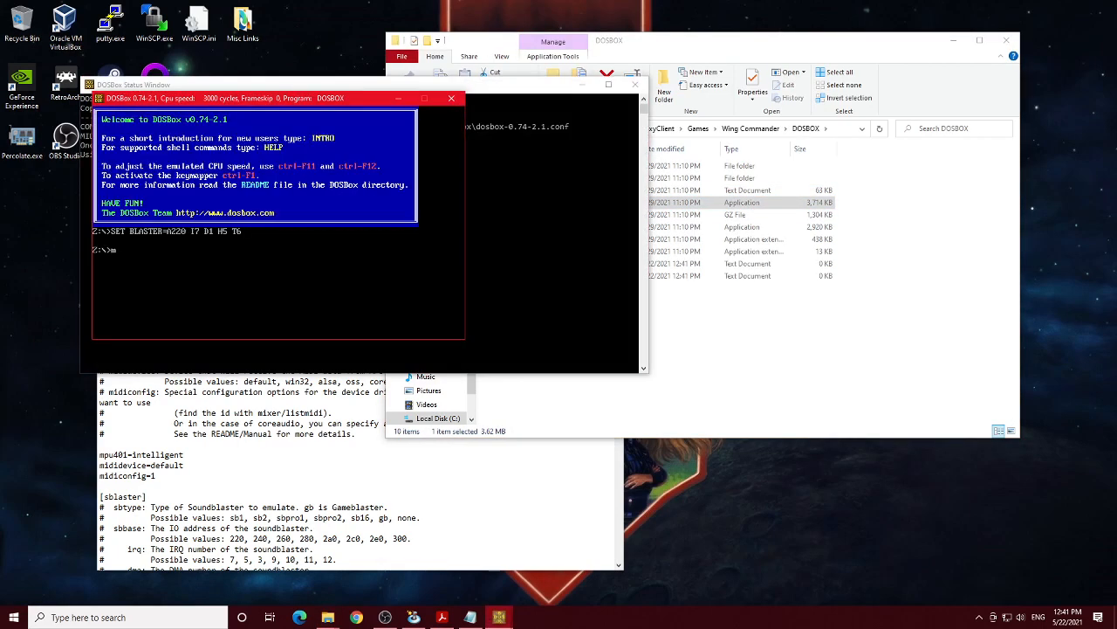
Run 'mixer /listmidi' to list MIDI devices, then 'exit' DOSBox
text(mixer)
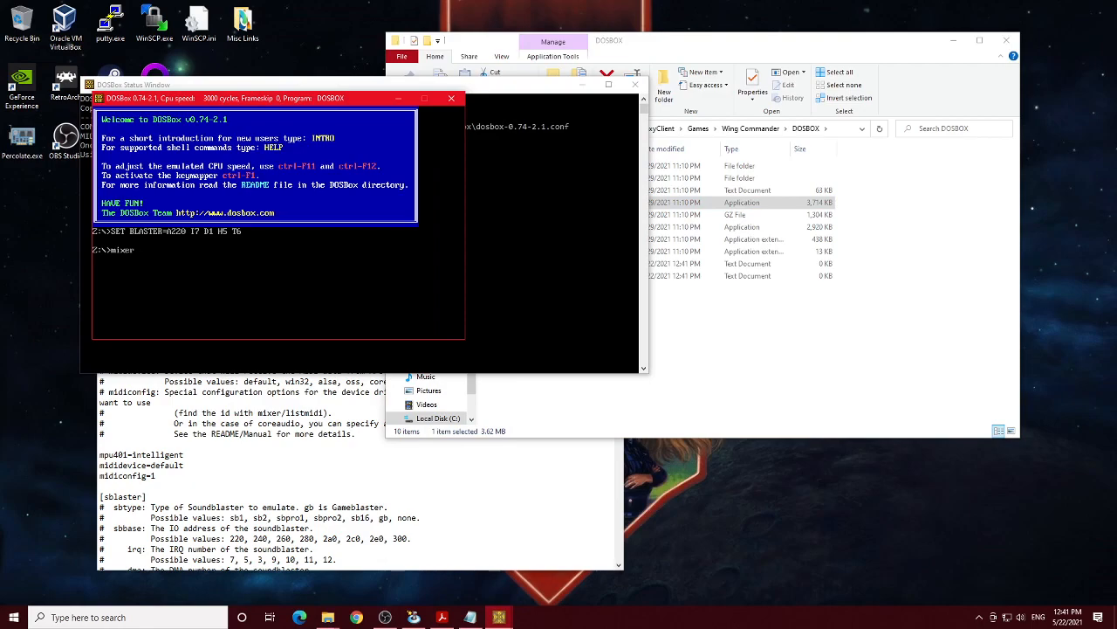
text(/listmidi)
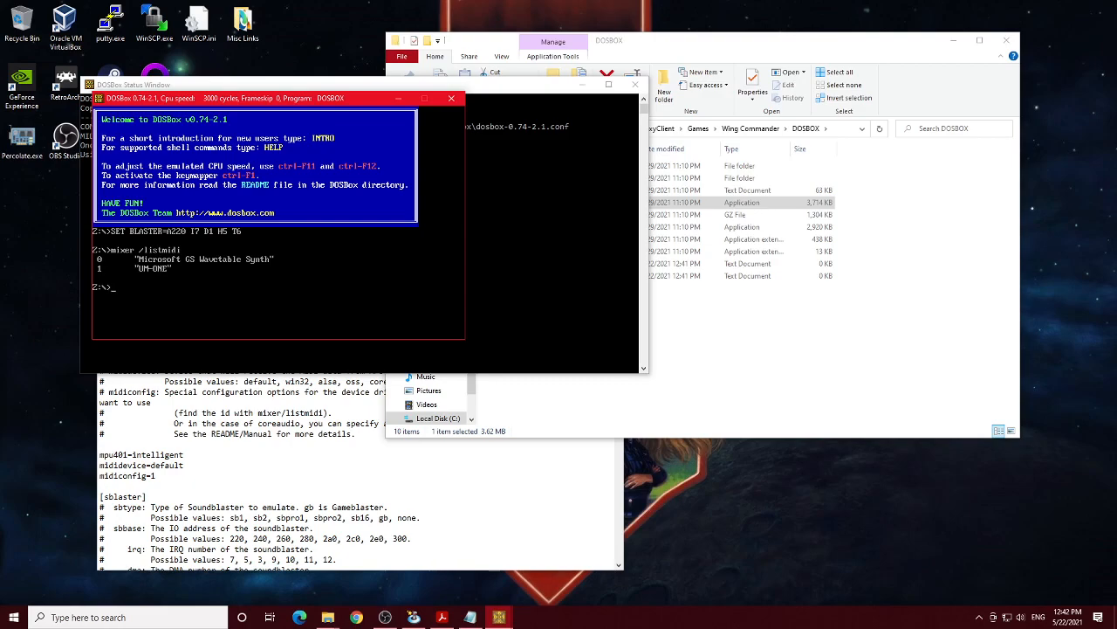
text(exit)
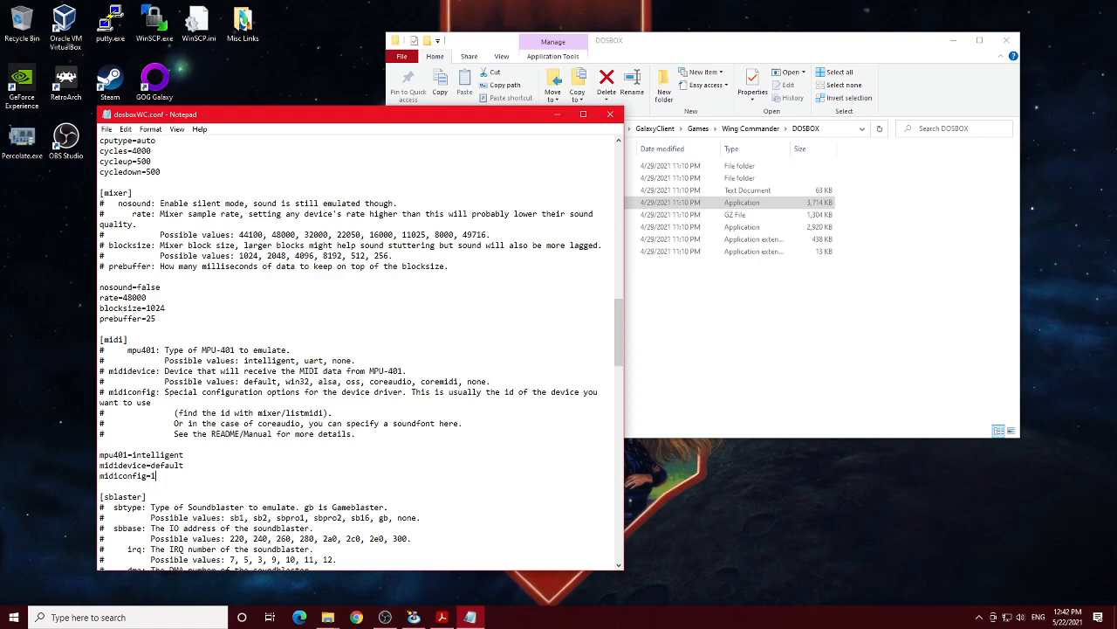
scroll(down, 3)
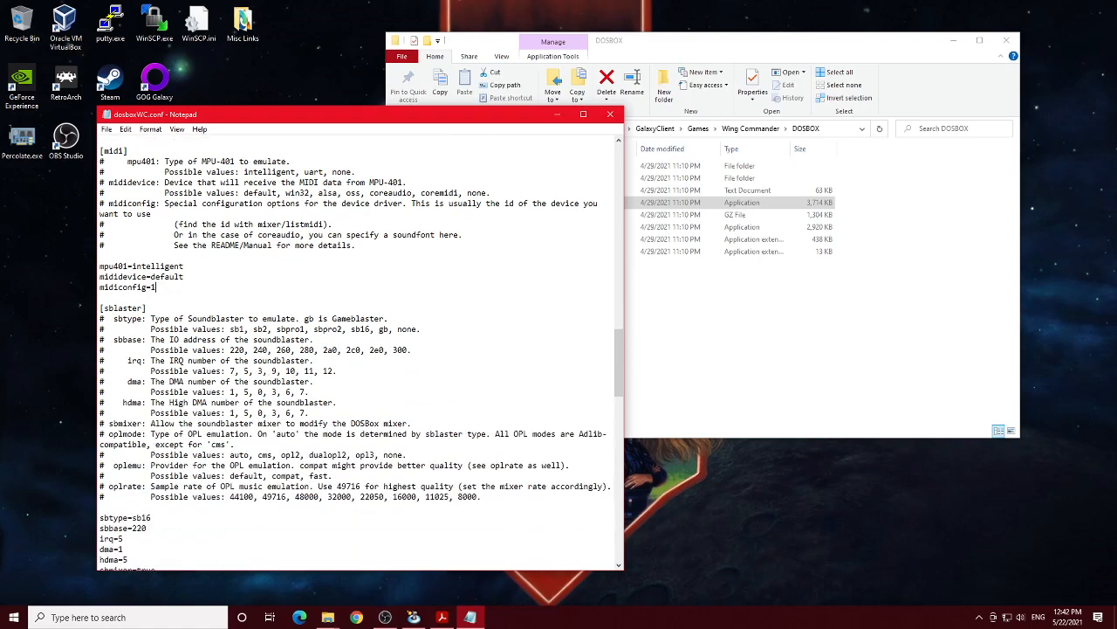
scroll(down, 3)
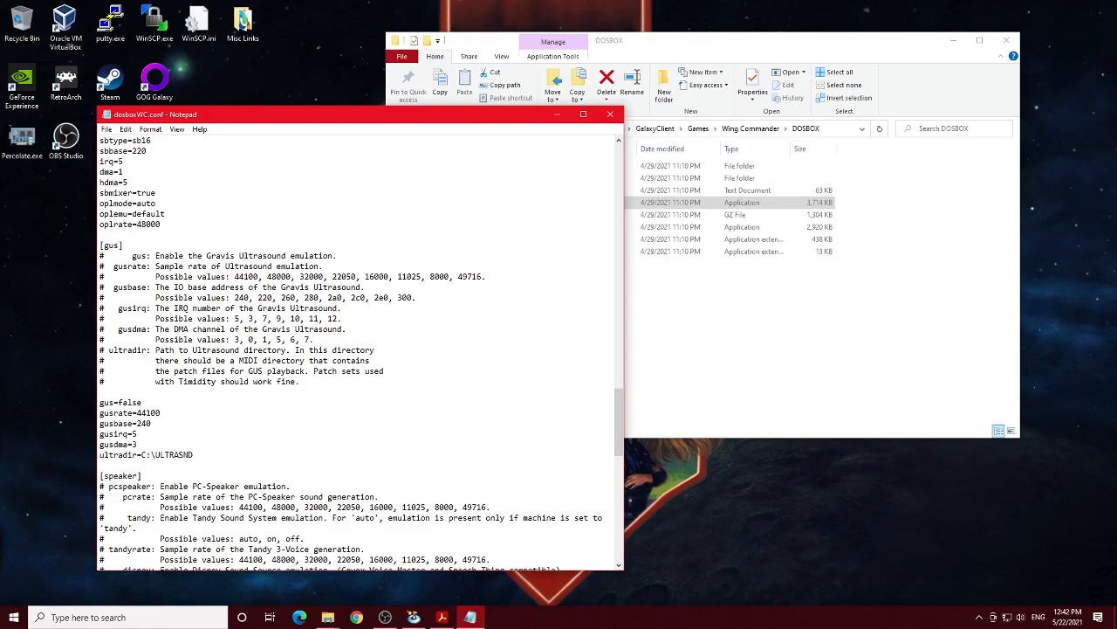
scroll(down, 3)
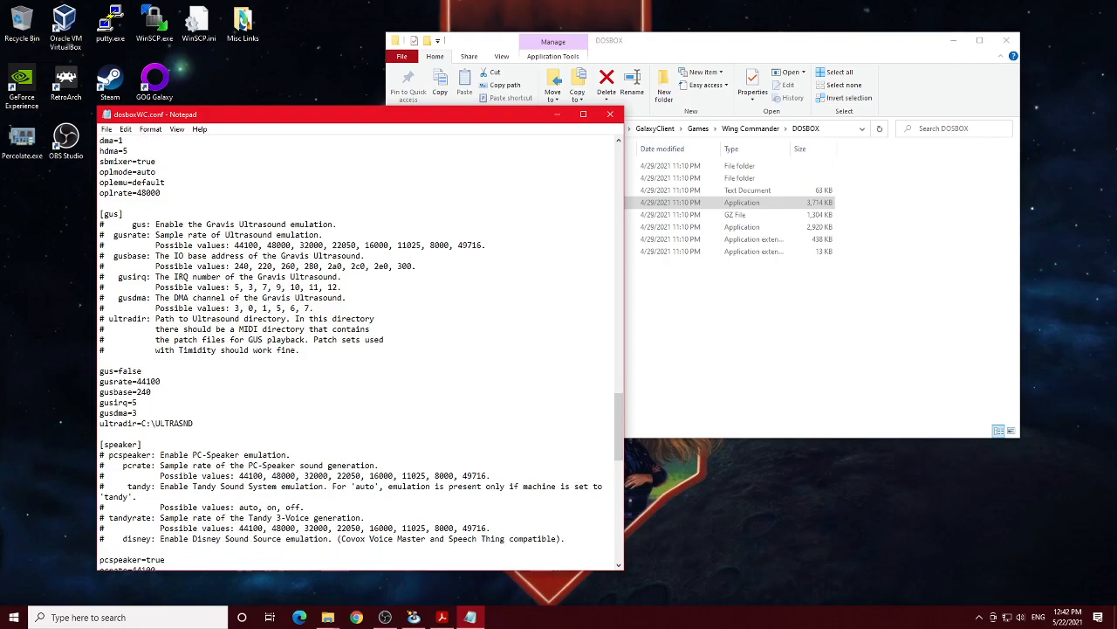
scroll(down, 3)
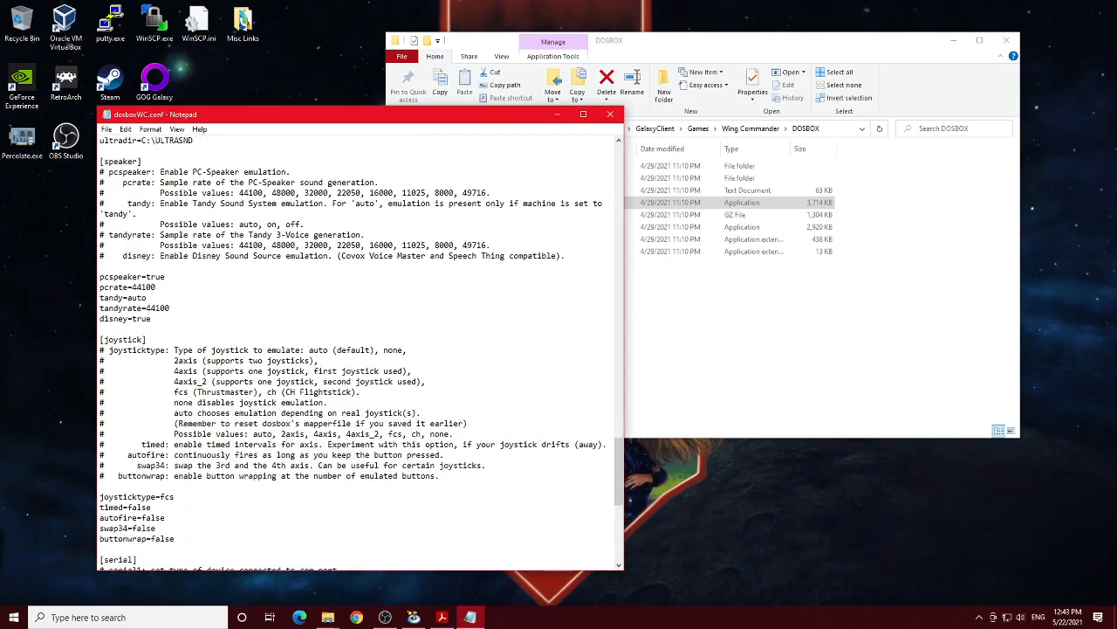
Scroll further down in the Wing Commander folder listing
scroll(down, 3)
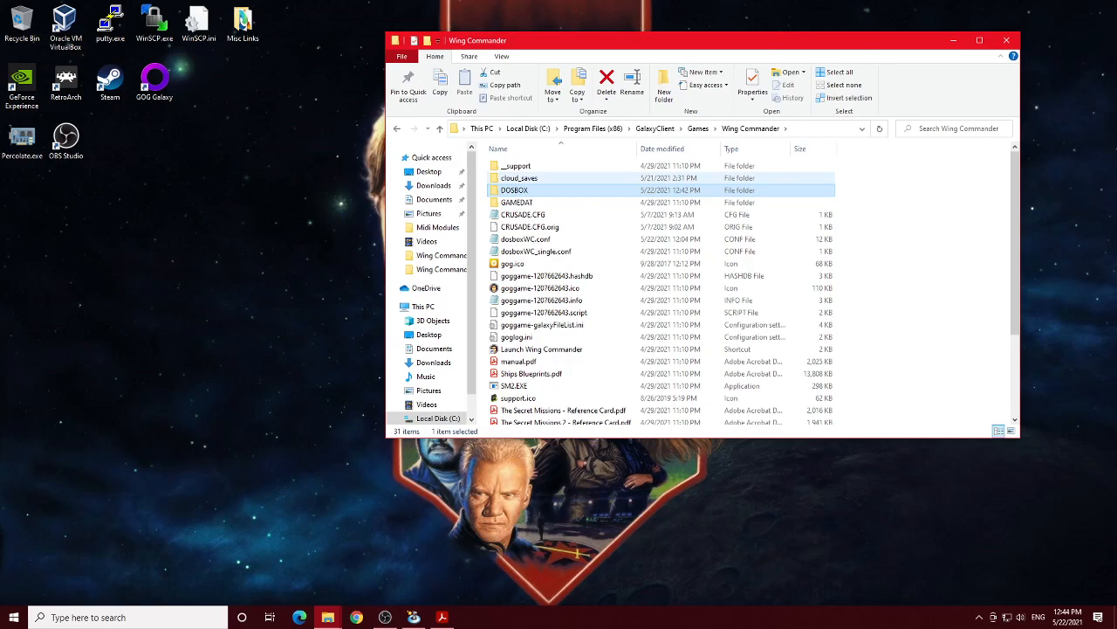
Open WINGCMDR.CFG.orig with Notepad and select part of its one-line entry
click(515, 190)
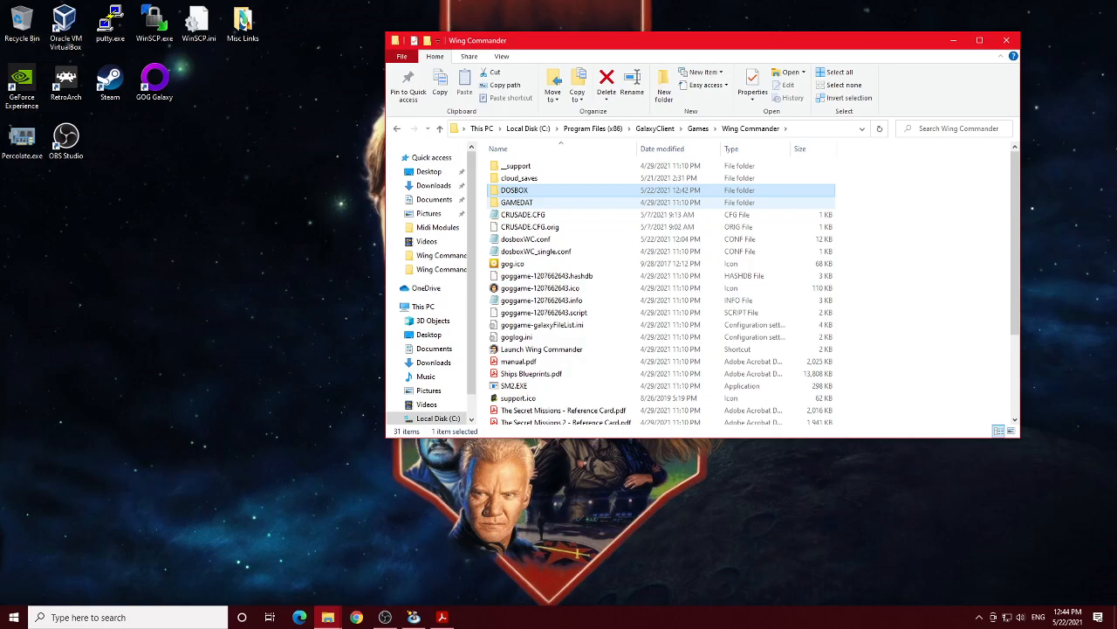
scroll(down, 3)
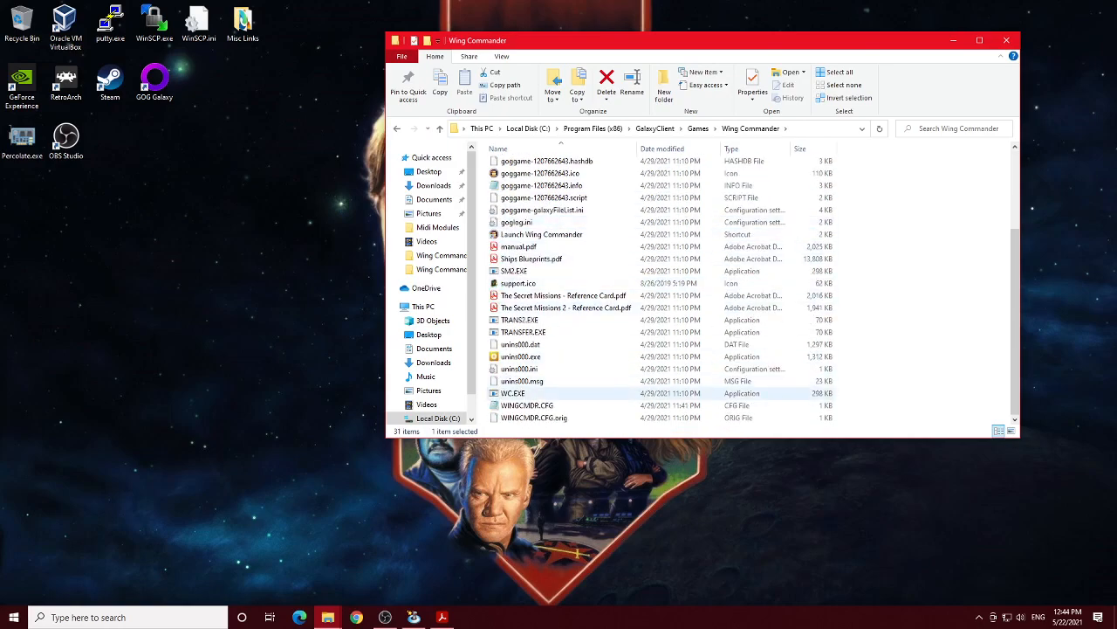
mouse_move(527, 405)
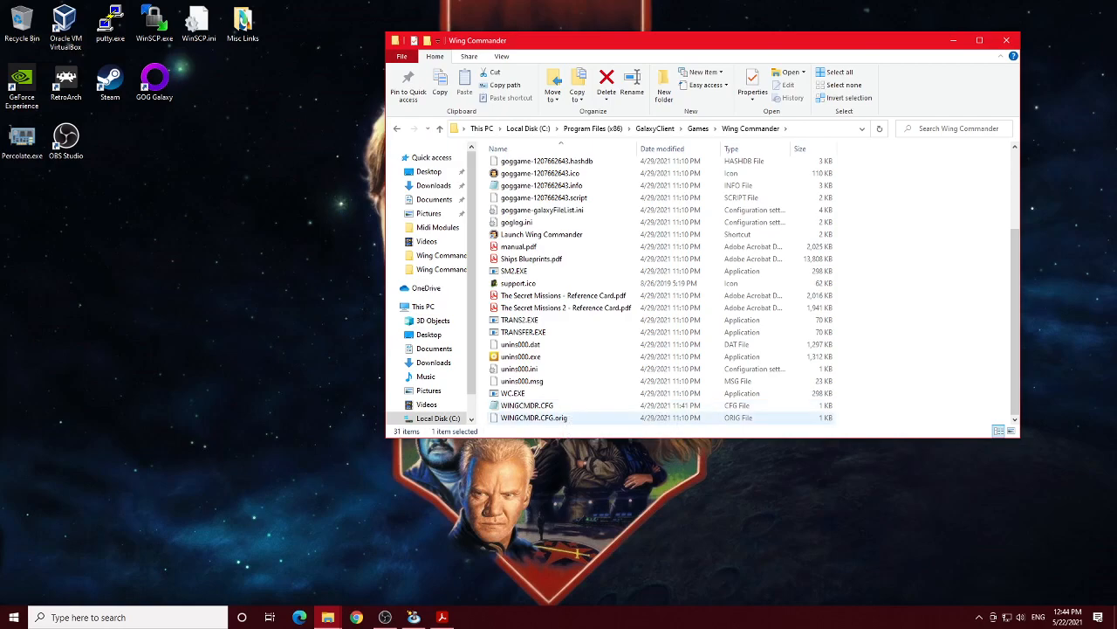
double_click(535, 417)
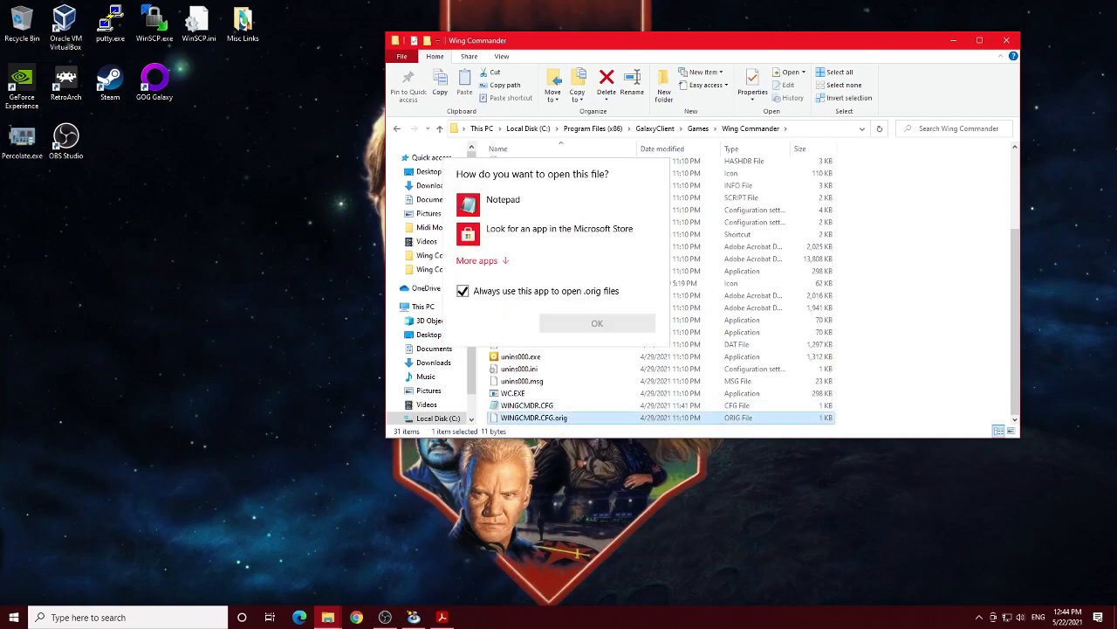
click(597, 323)
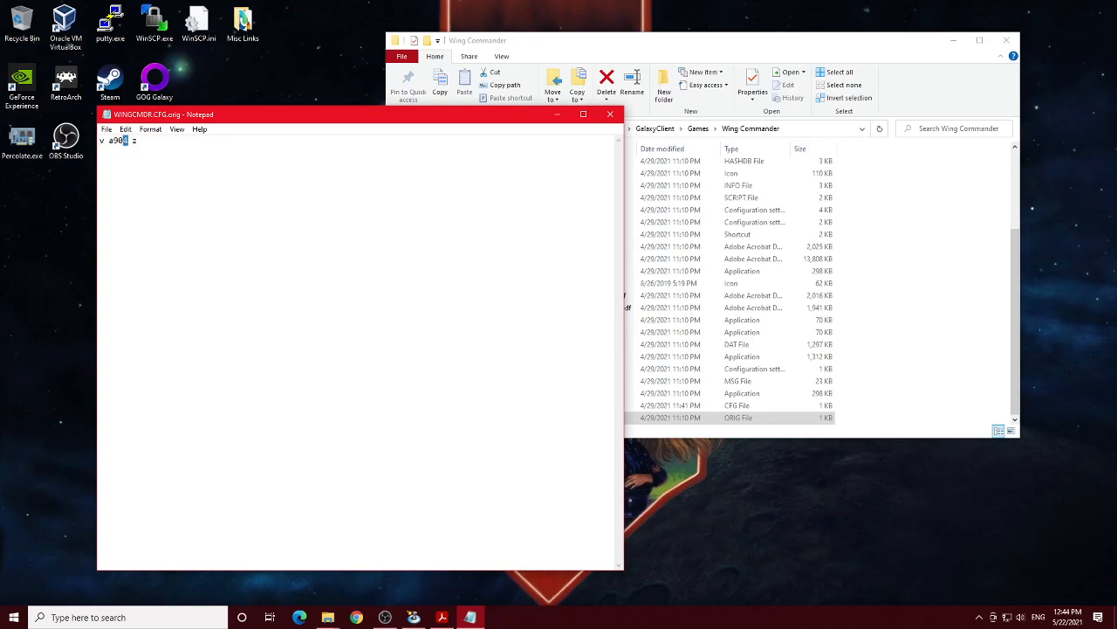
double_click(114, 141)
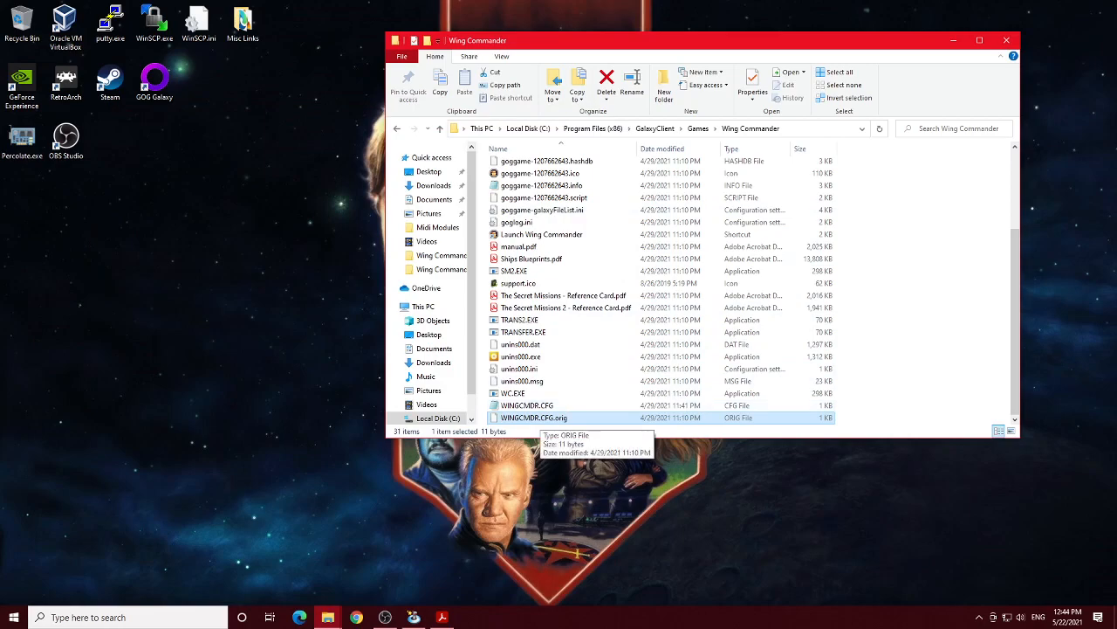
double_click(528, 405)
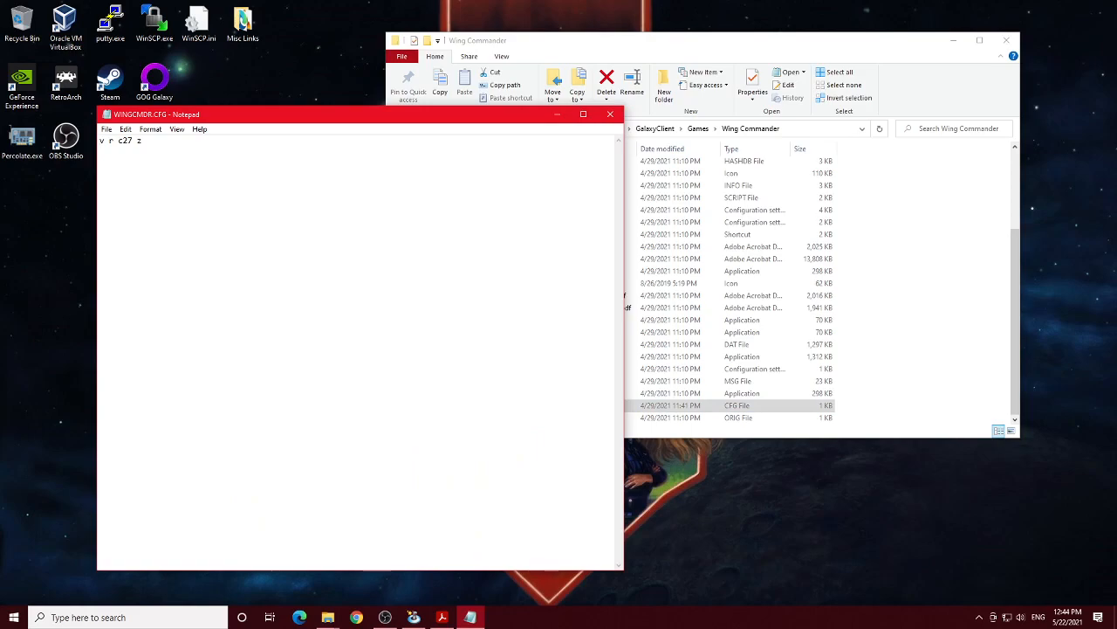
double_click(120, 141)
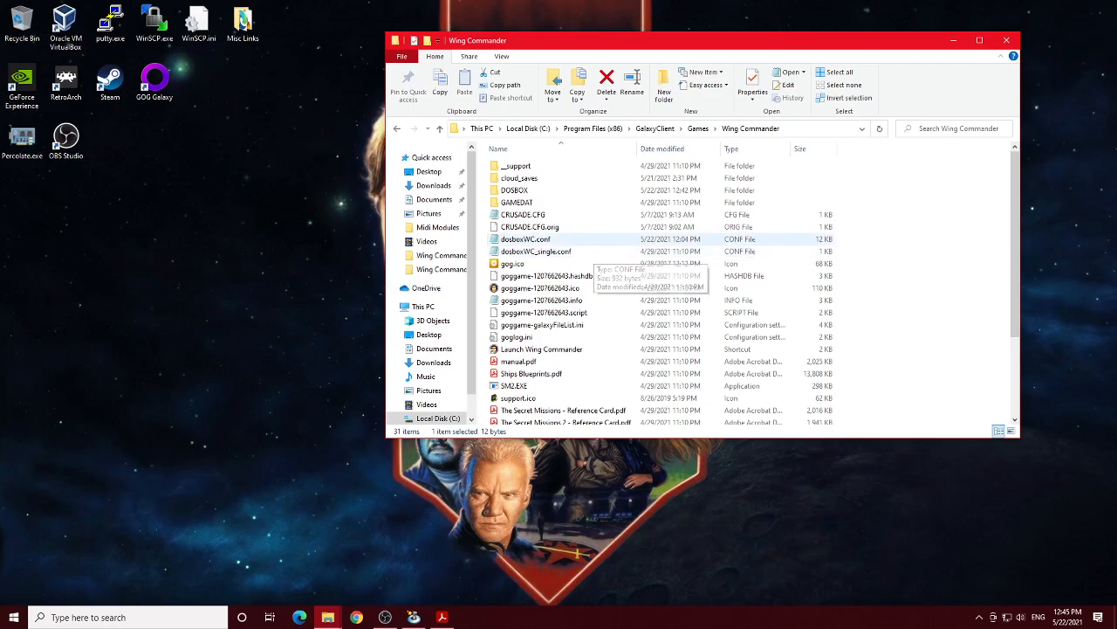
click(523, 214)
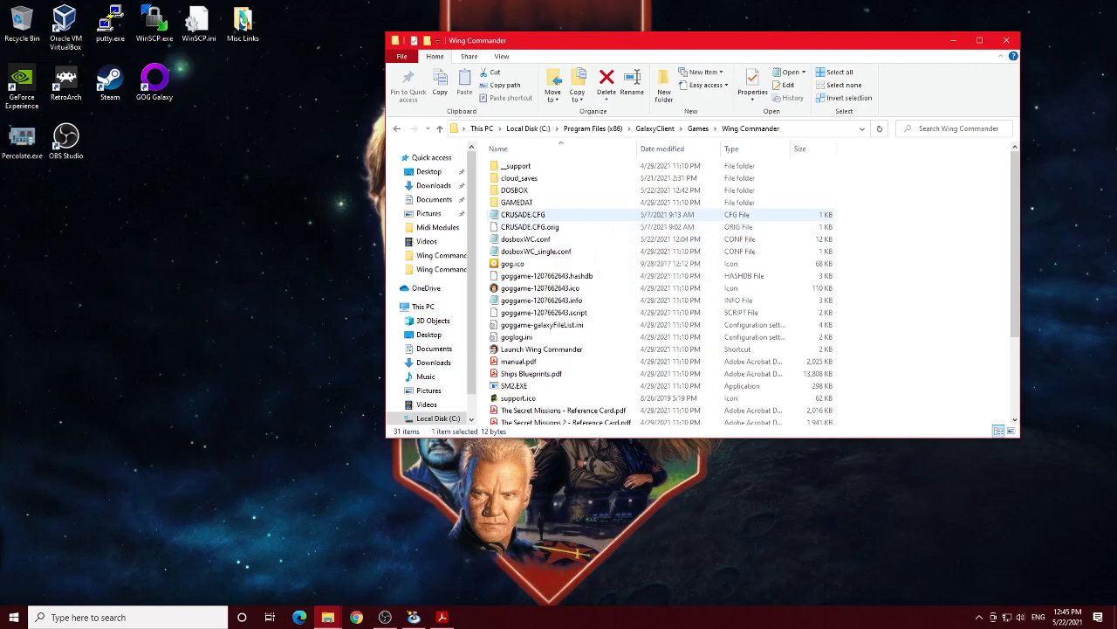
double_click(523, 214)
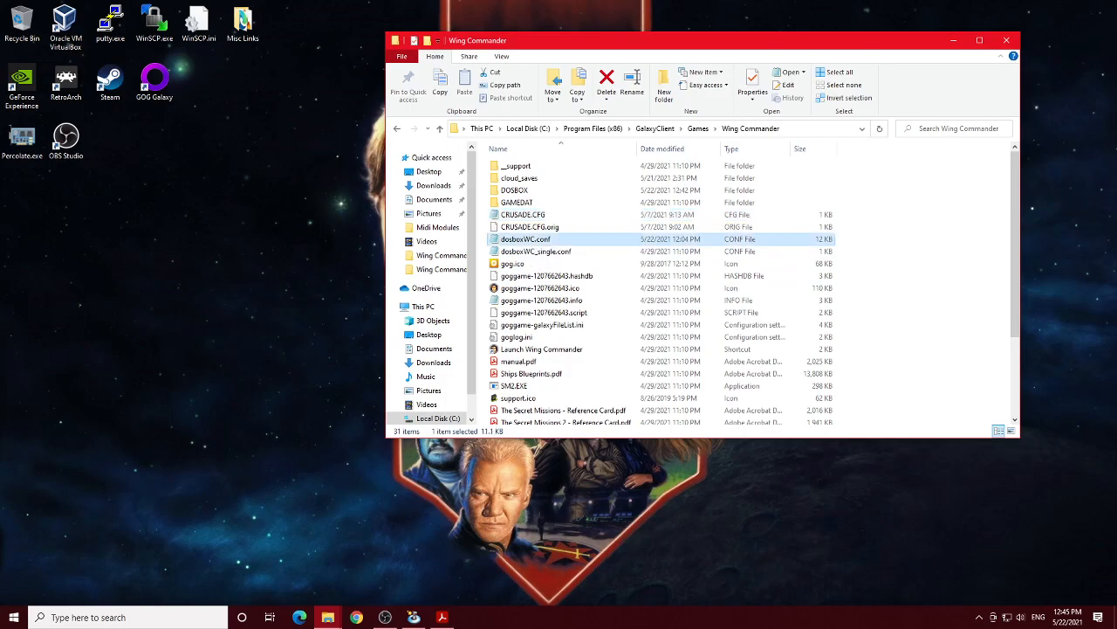
mouse_move(547, 275)
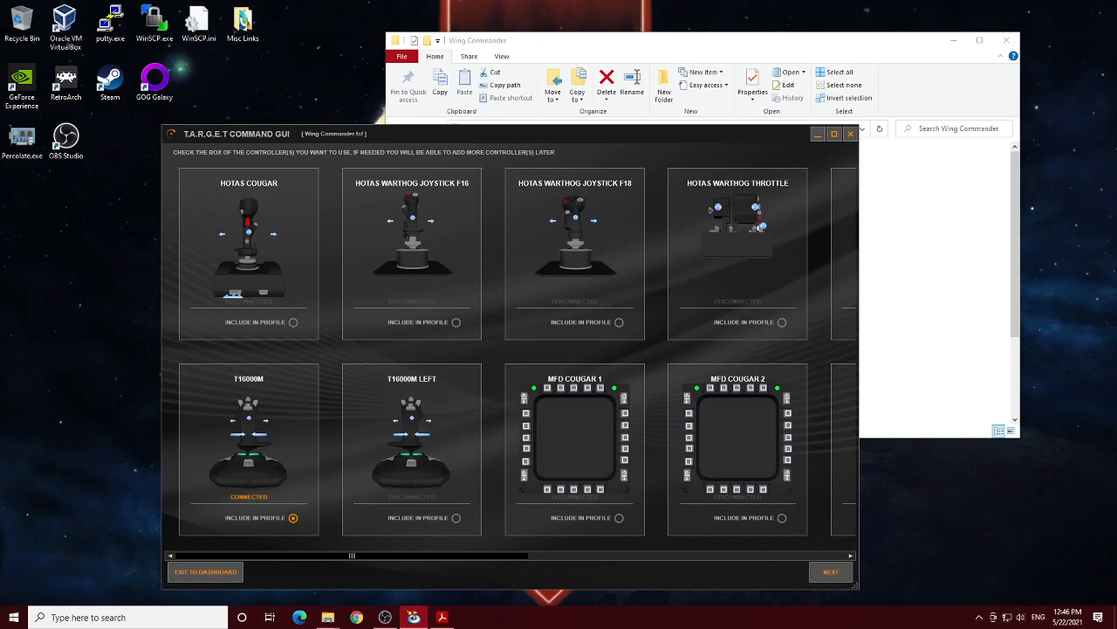
Advance past controller selection to the T16000M axes mapping (JOYX/JOYY to DX X/Y)
click(828, 571)
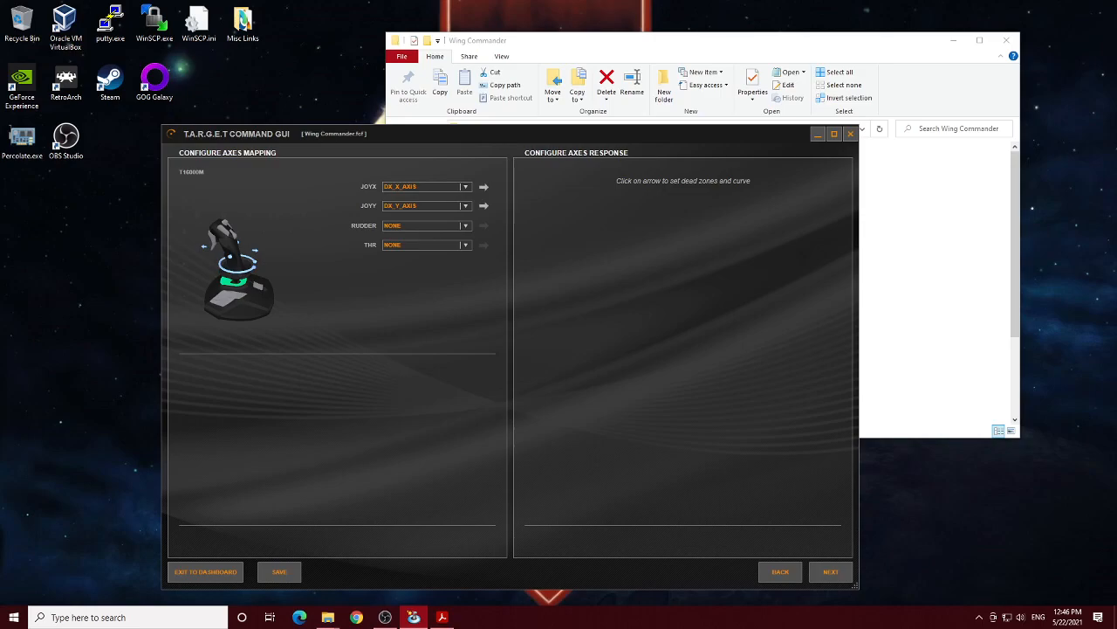
Advance to event assignment and expand the T16000M and B14 event nodes
click(830, 571)
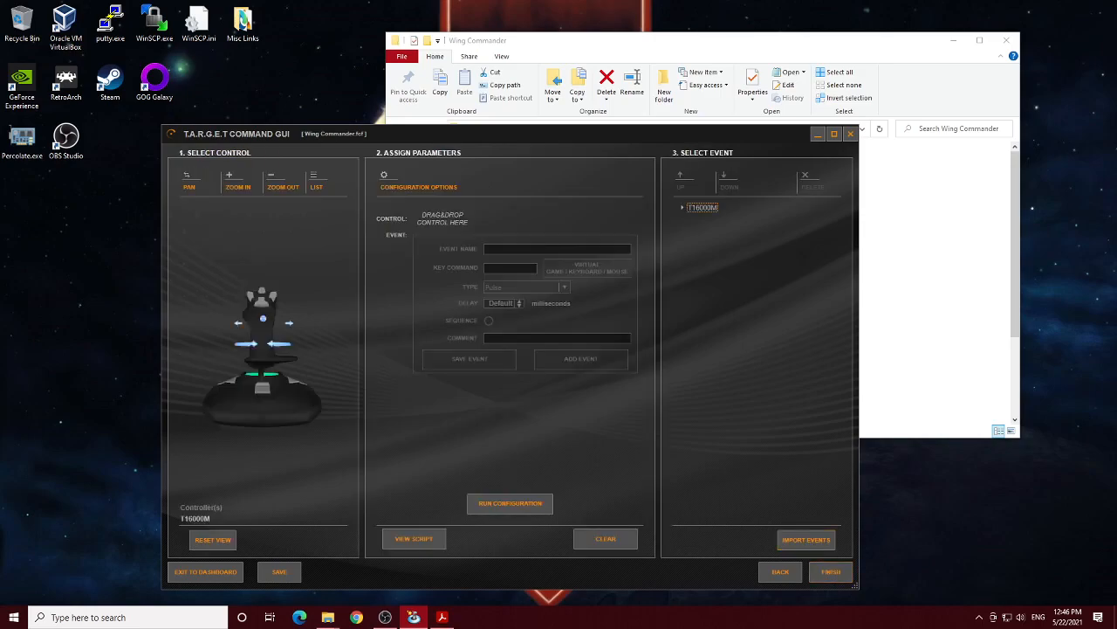
click(683, 207)
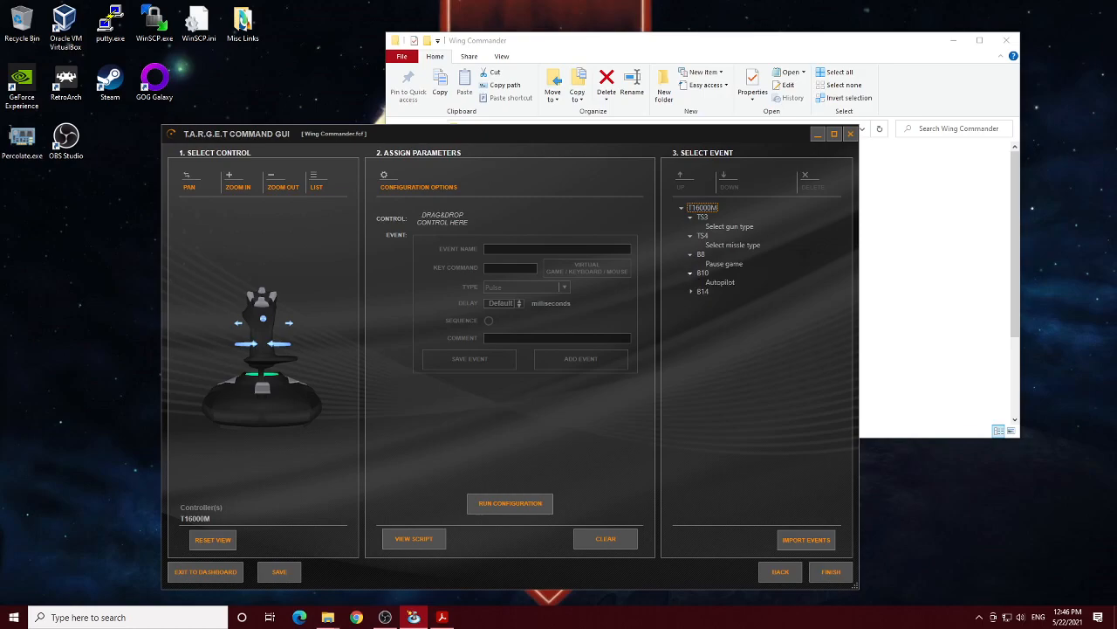
click(691, 291)
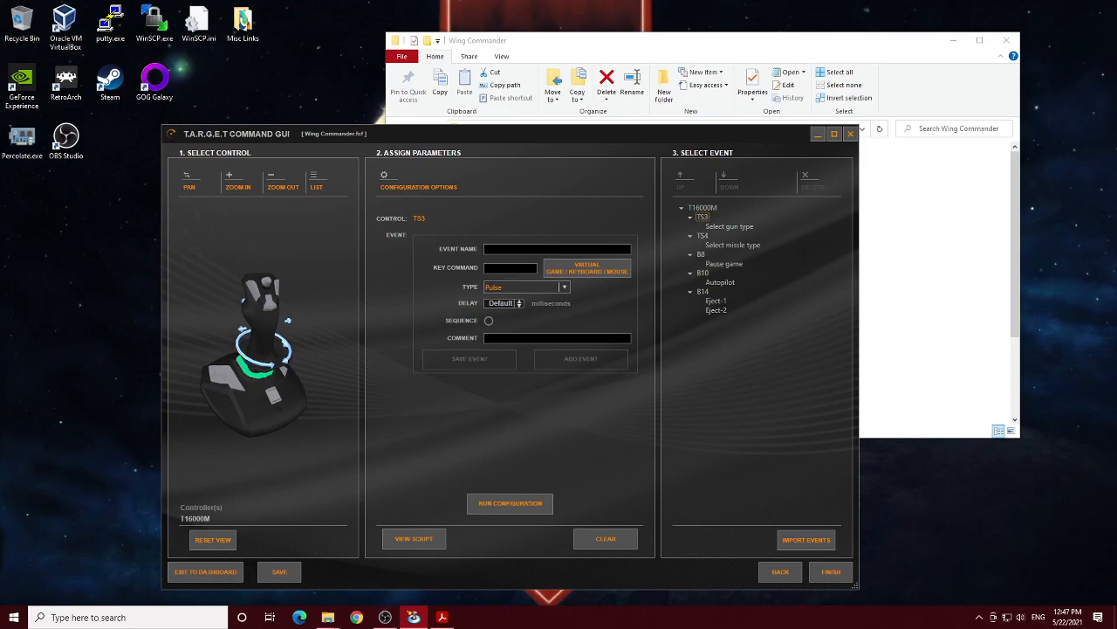
Inspect the Select gun type, Pause game, Autopilot, B14 and Eject-1 mappings, ending on Eject-2 (key 'e', pulse)
click(729, 226)
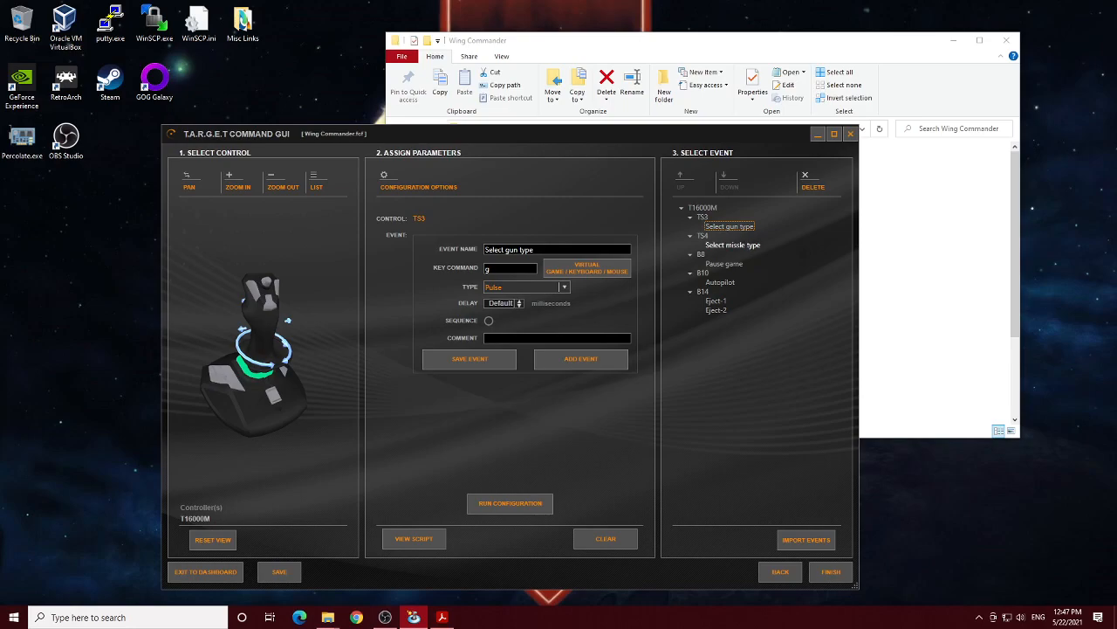
click(723, 263)
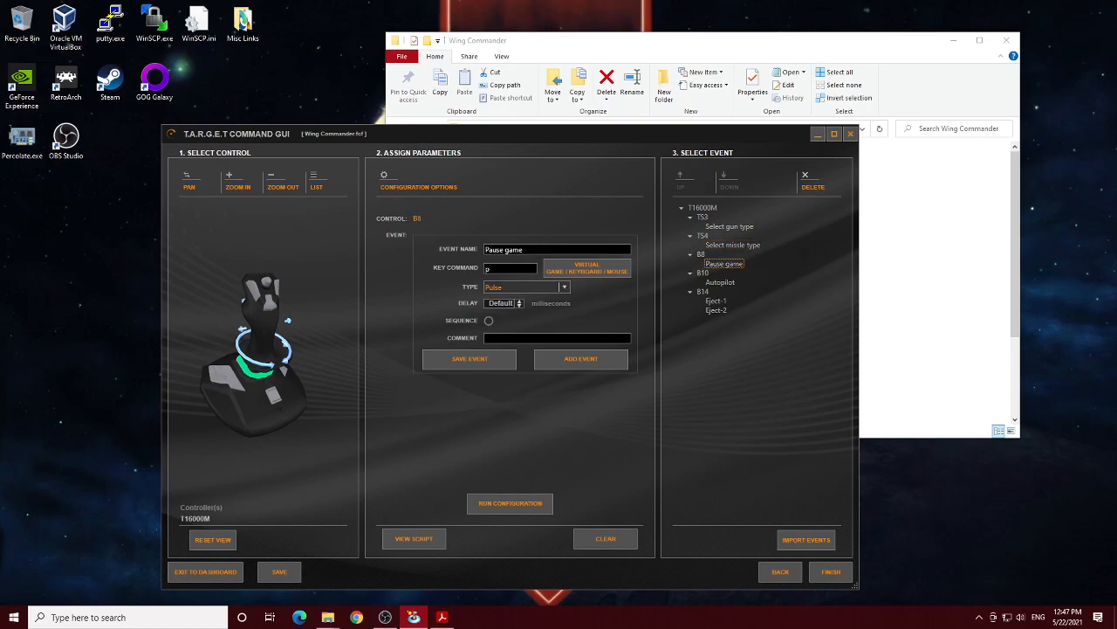
click(720, 282)
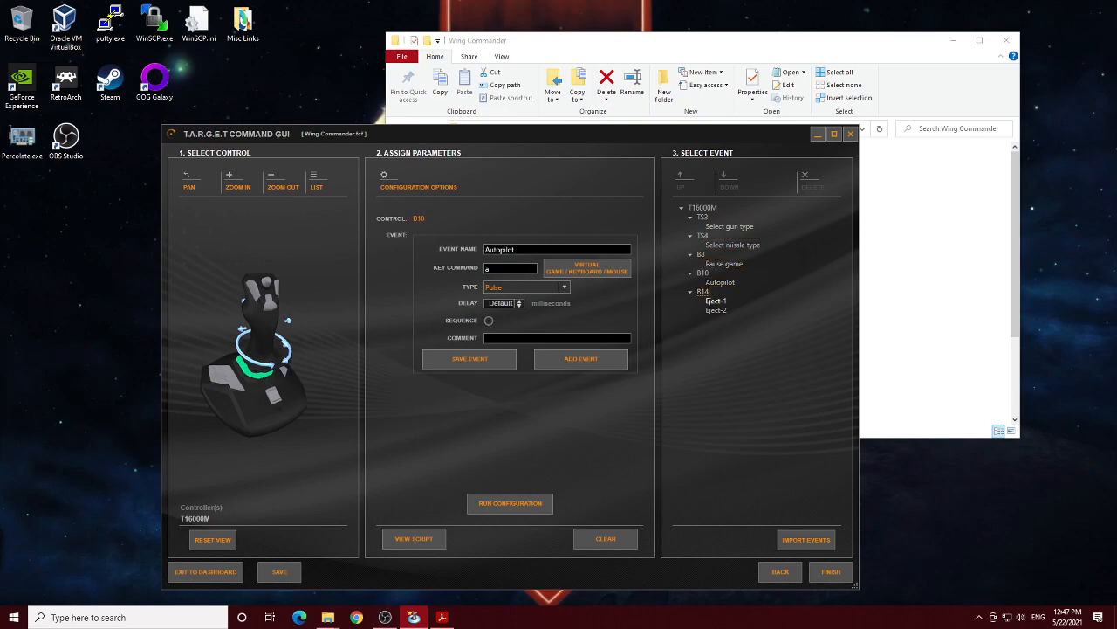
click(702, 291)
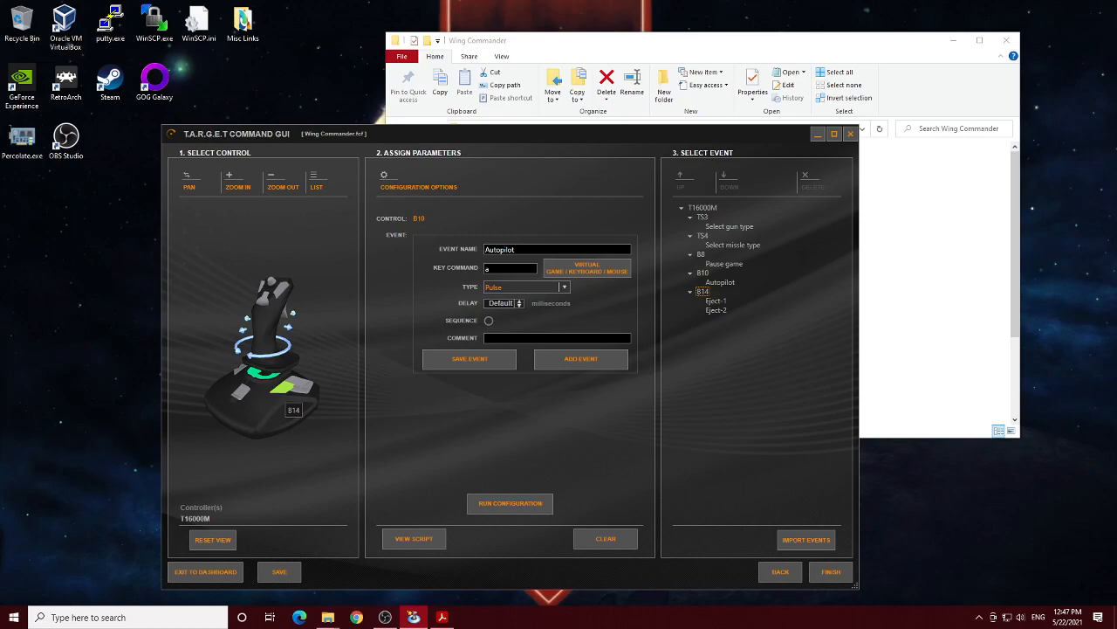
click(716, 301)
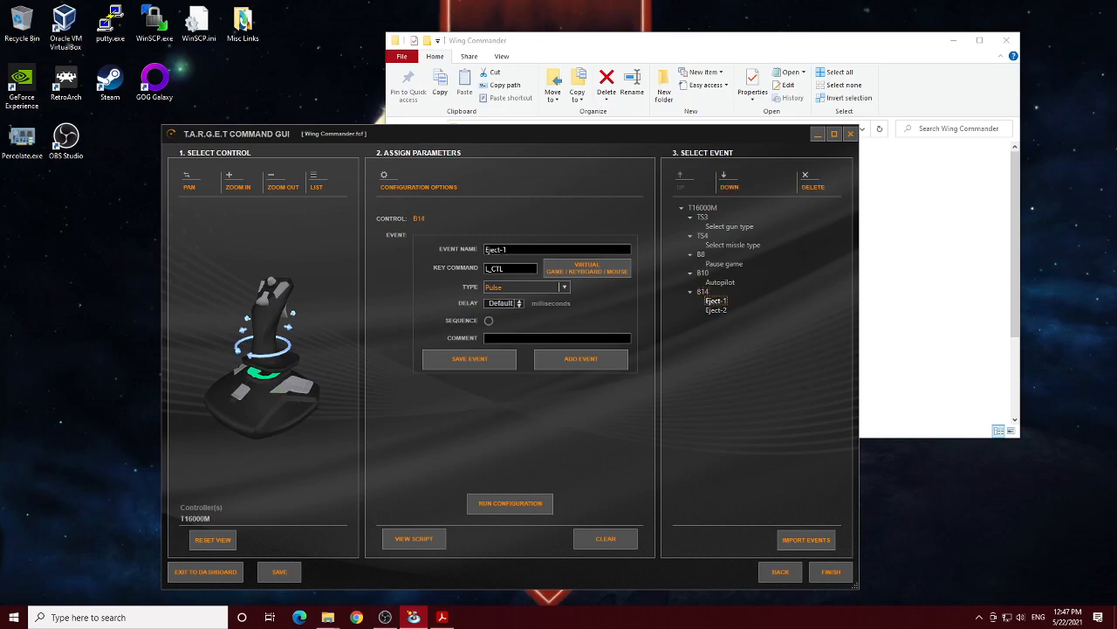
click(716, 311)
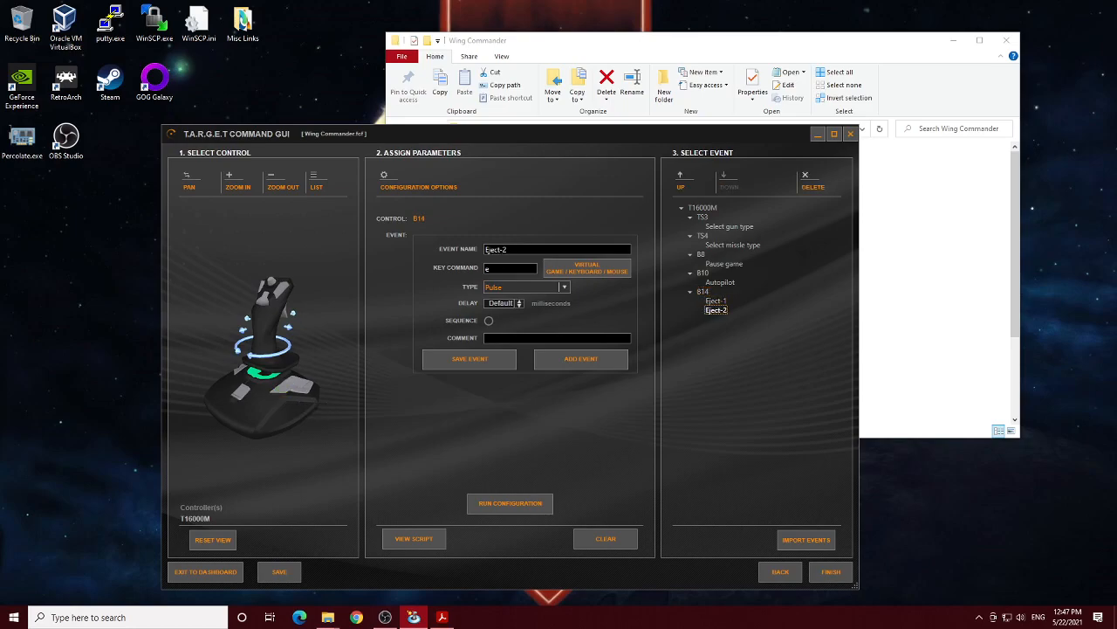